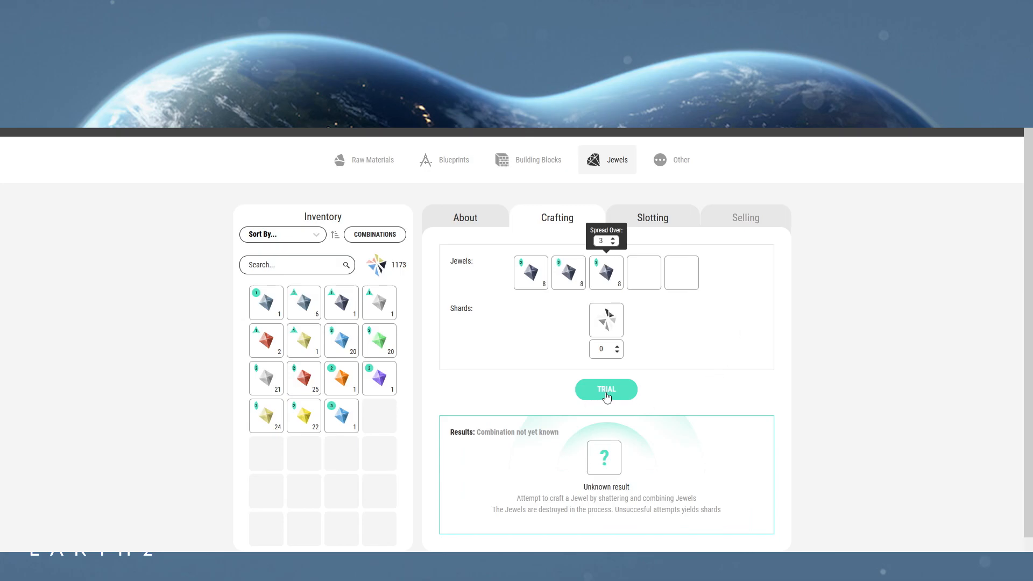
# Trial three black jewels to unlock Prime Black Jewel 3, then trial three green jewels.
pyautogui.click(605, 389)
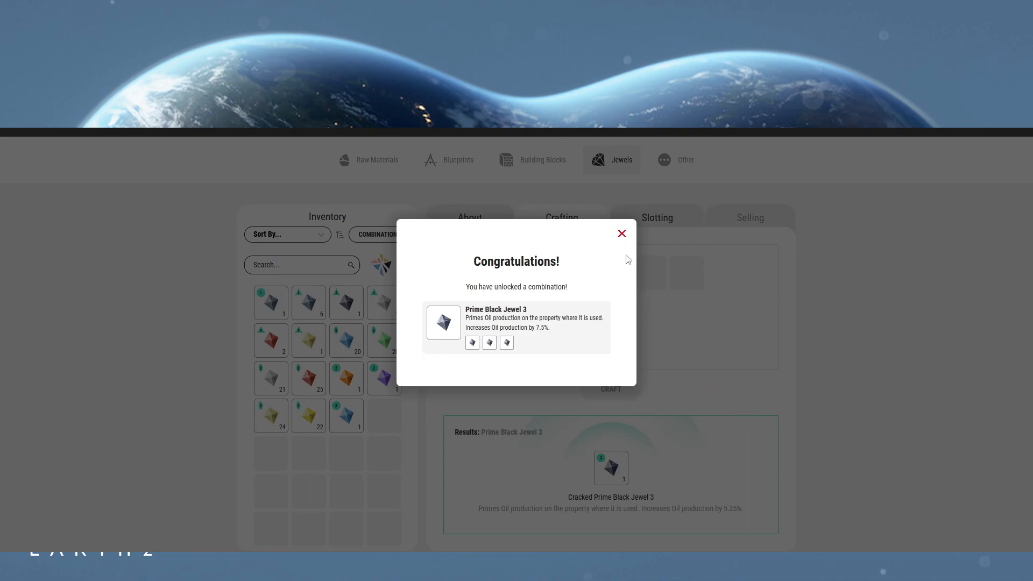
pyautogui.moveTo(620, 235)
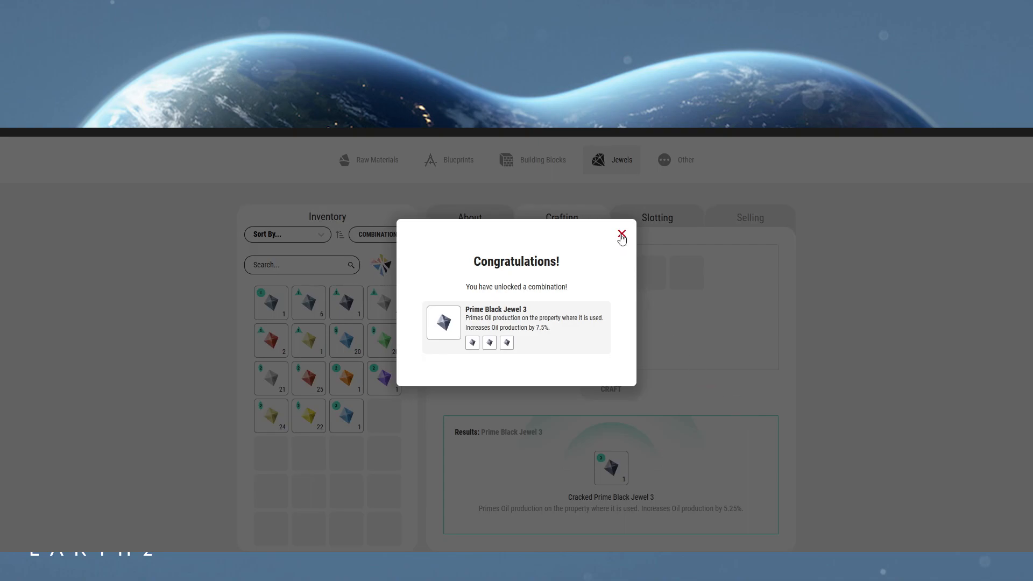
pyautogui.click(619, 234)
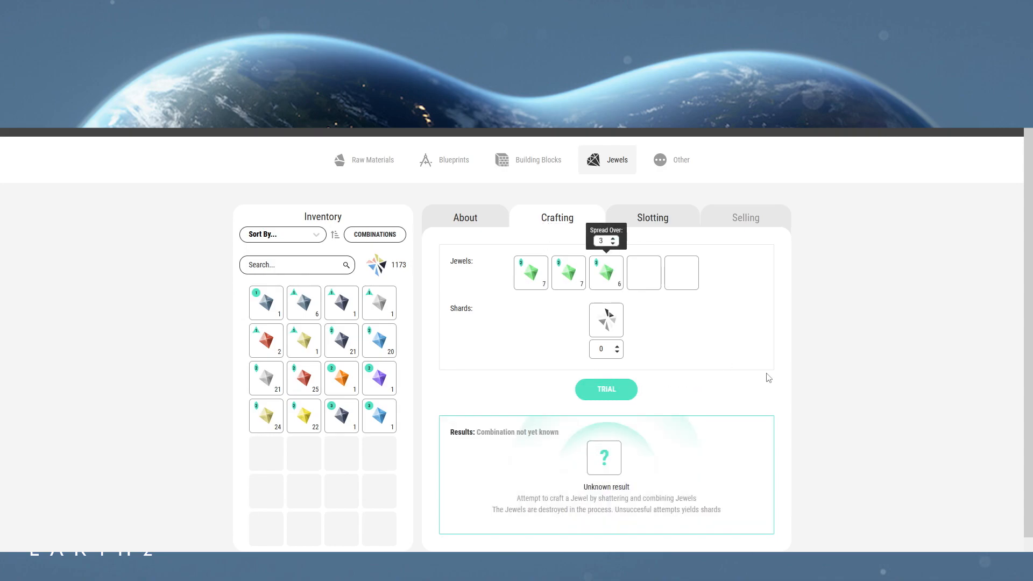
pyautogui.click(605, 389)
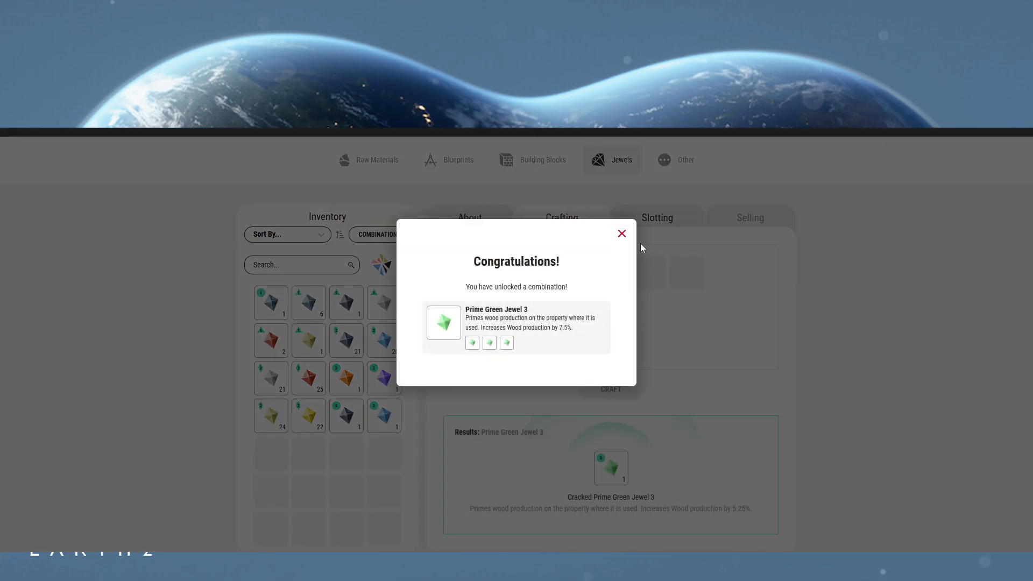
# Dismiss the Prime Green Jewel 3 unlock message, leaving the crafting slots empty.
pyautogui.click(620, 234)
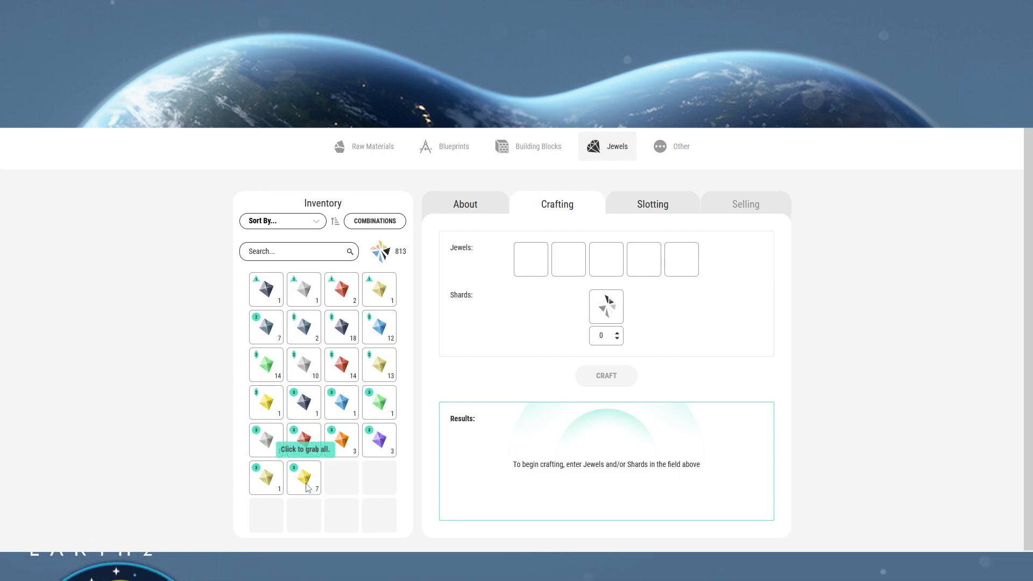
# Unlock the Amber Jewel by trialling a yellow and red jewel pair.
pyautogui.click(303, 478)
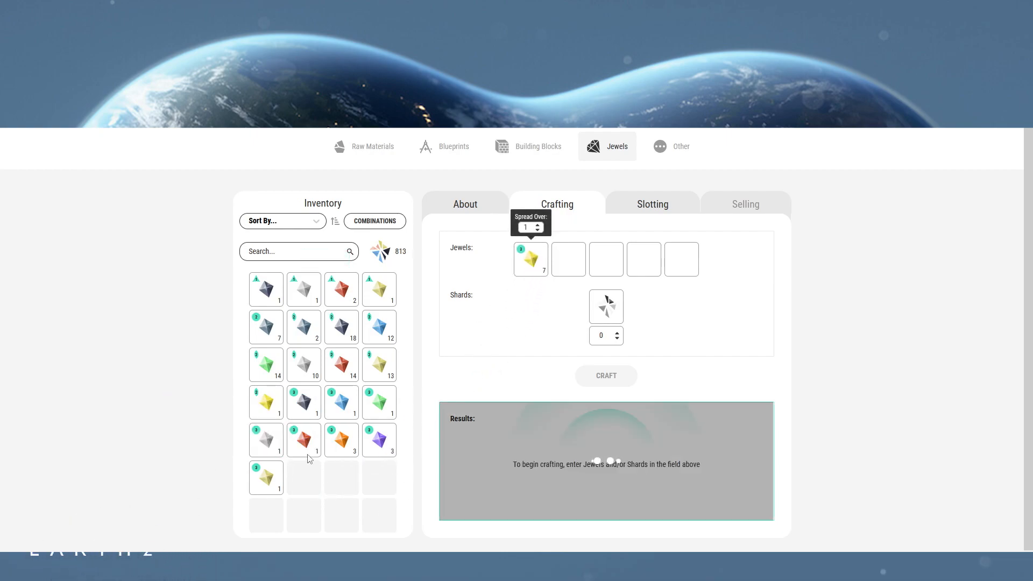
pyautogui.click(304, 440)
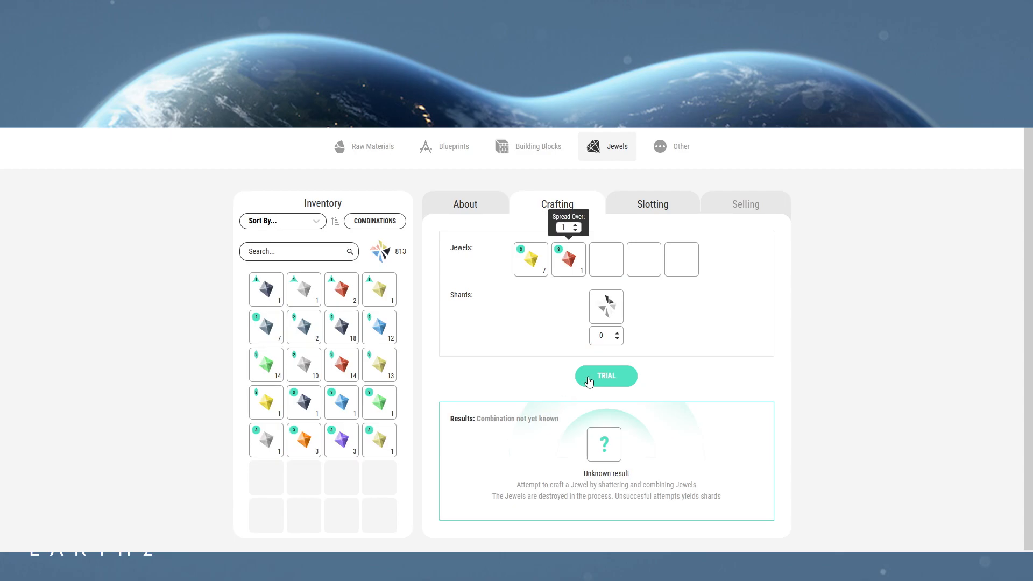
pyautogui.moveTo(616, 384)
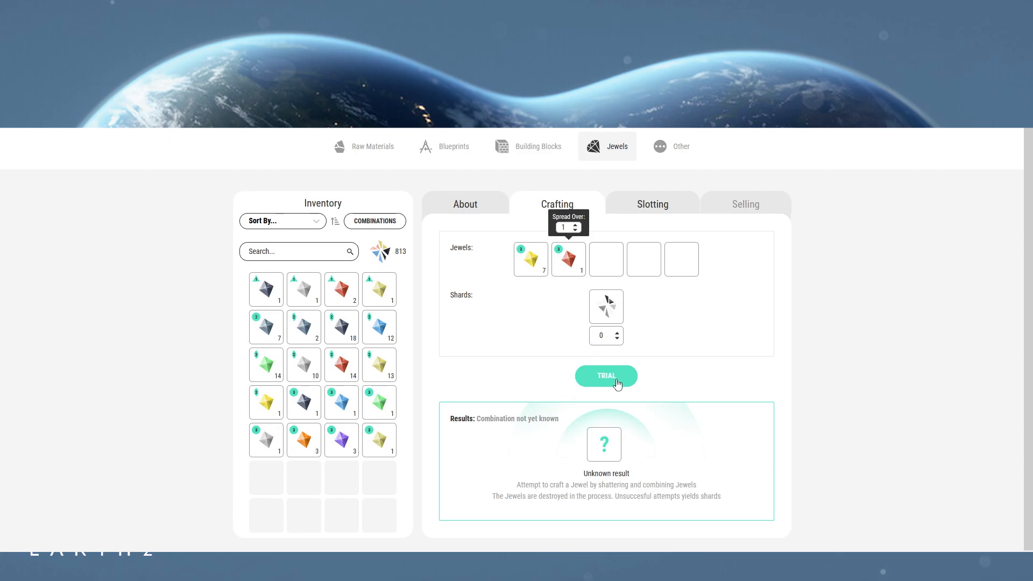
pyautogui.click(604, 376)
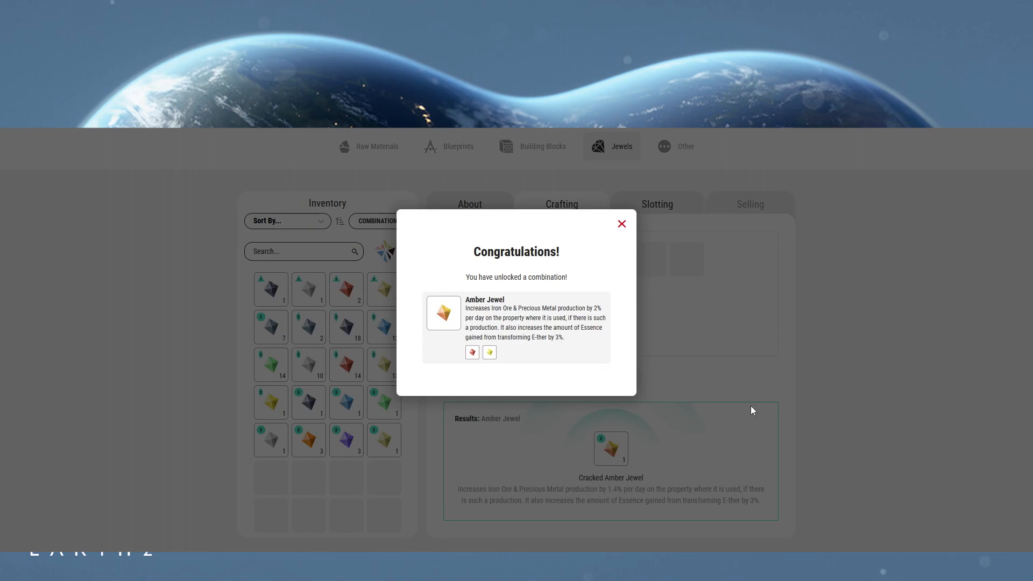
pyautogui.moveTo(643, 527)
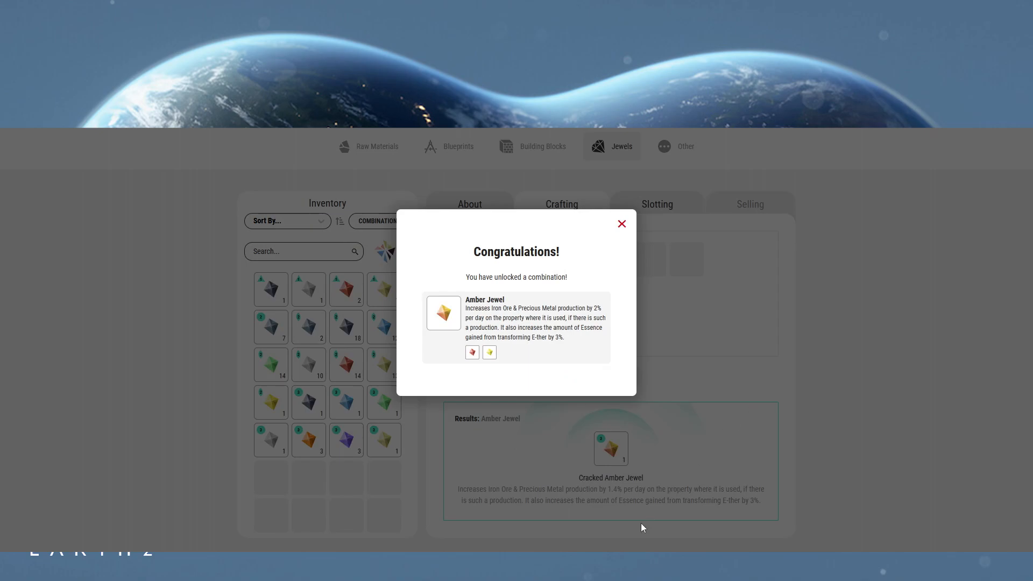
pyautogui.click(619, 224)
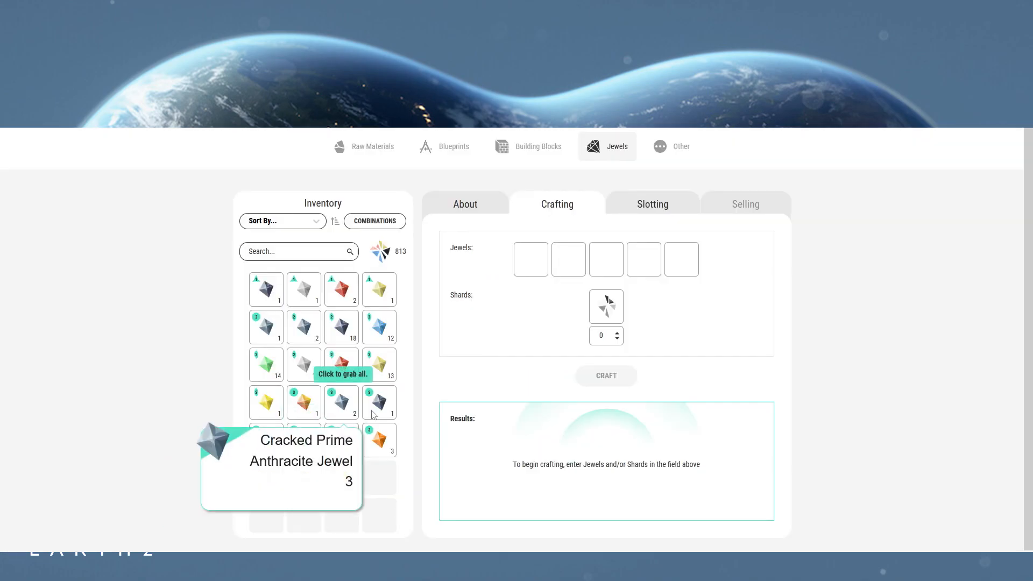
# Unlock the Andalusite Jewel by trialling a black and yellow jewel pair.
pyautogui.click(341, 365)
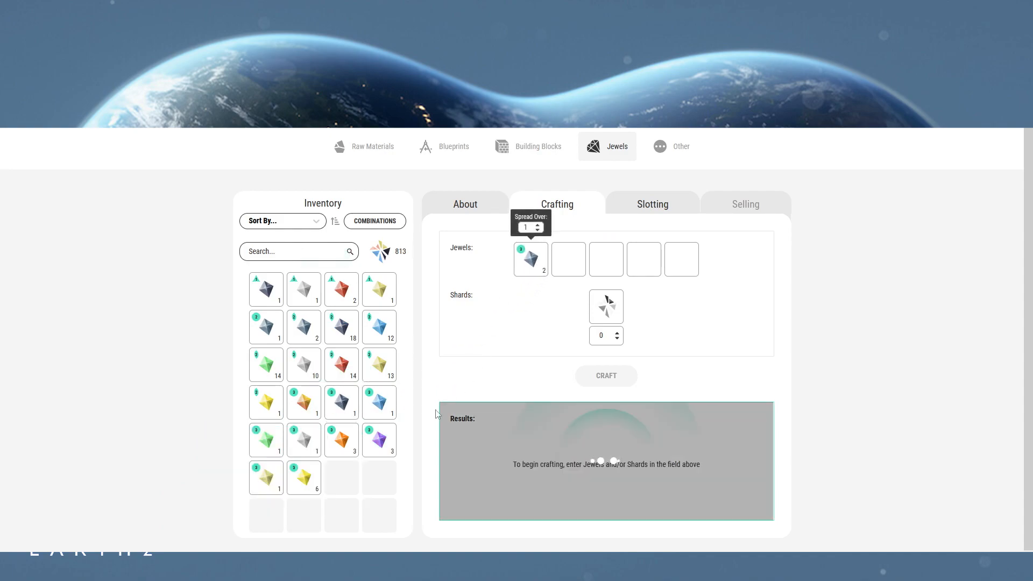
pyautogui.click(303, 478)
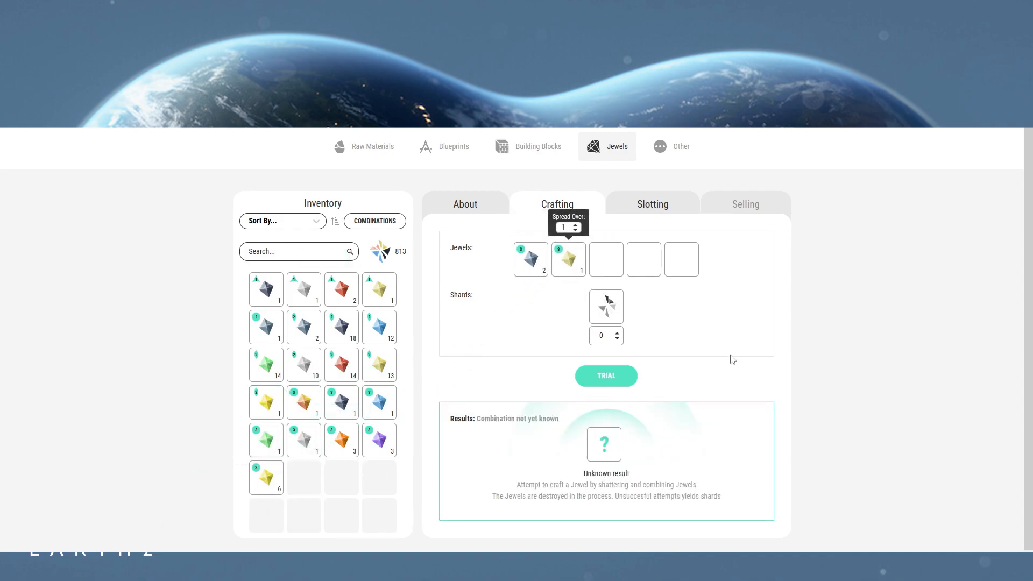
pyautogui.click(604, 376)
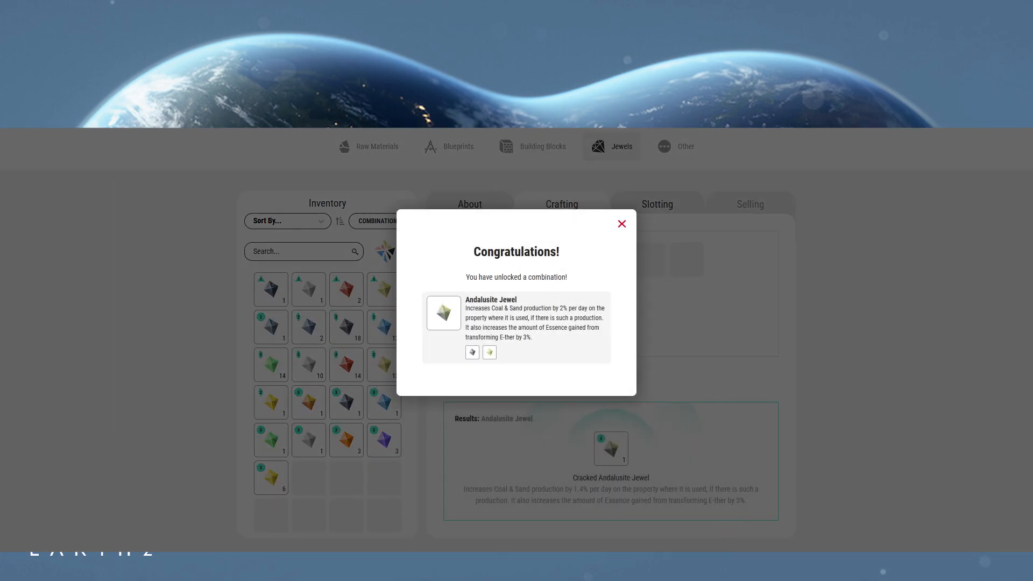
pyautogui.click(621, 224)
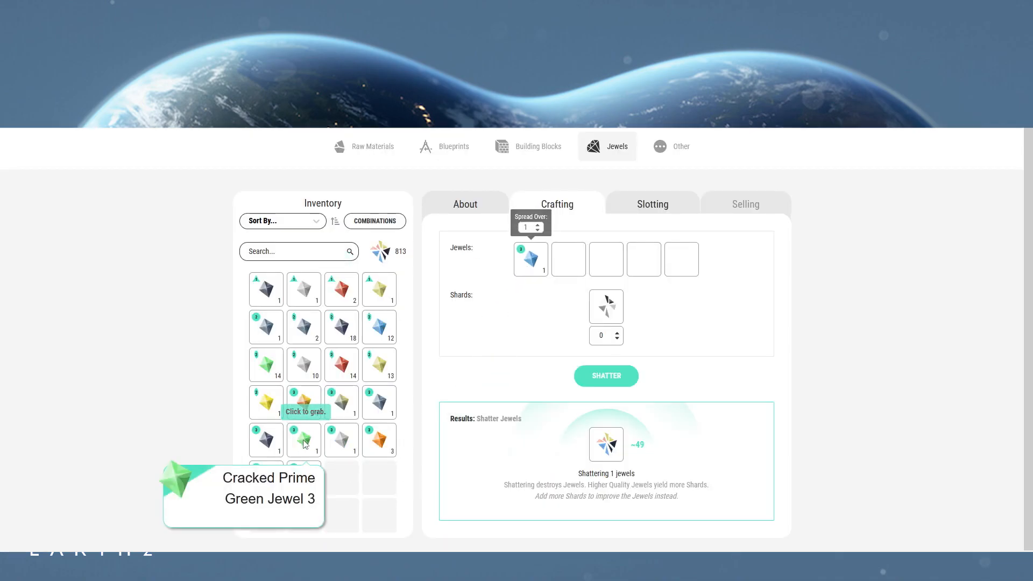
# Unlock the Aquamarine Jewel by trialling a blue and green jewel pair.
pyautogui.click(303, 437)
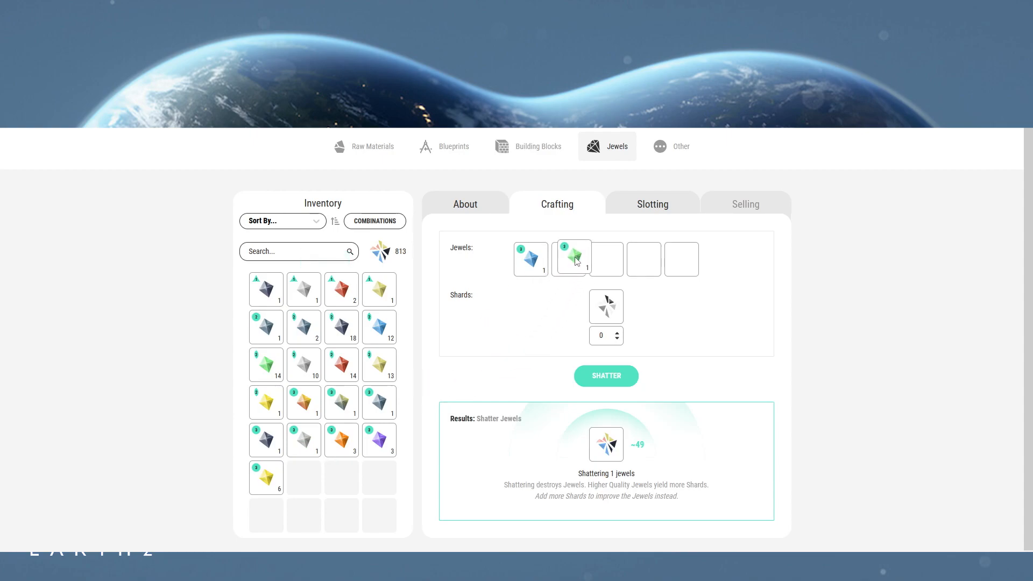
pyautogui.click(572, 257)
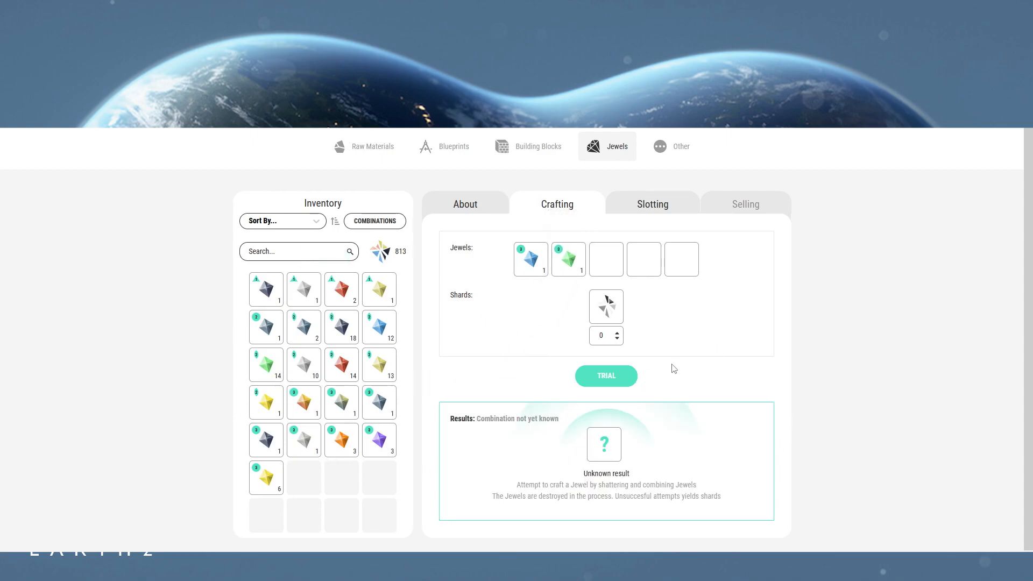
pyautogui.click(604, 375)
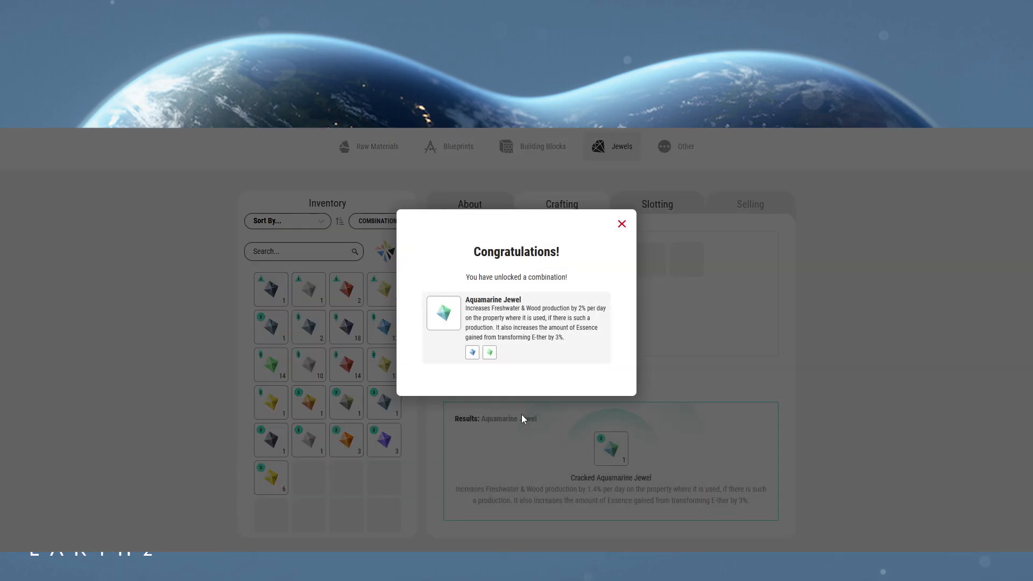
pyautogui.click(620, 224)
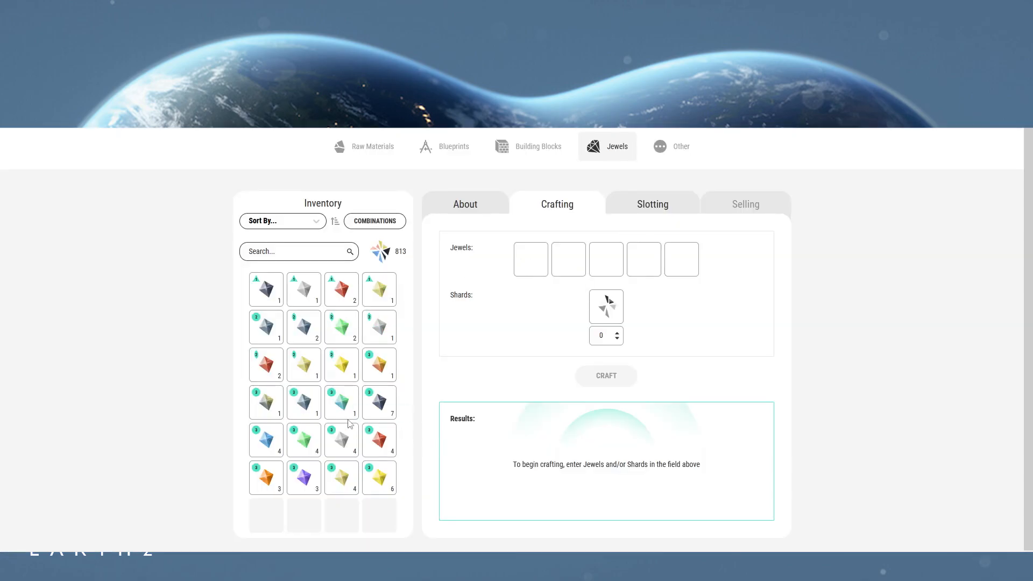
# Unlock the Azurite Jewel from black and blue, then the Bloodstone Jewel from black and red.
pyautogui.click(380, 401)
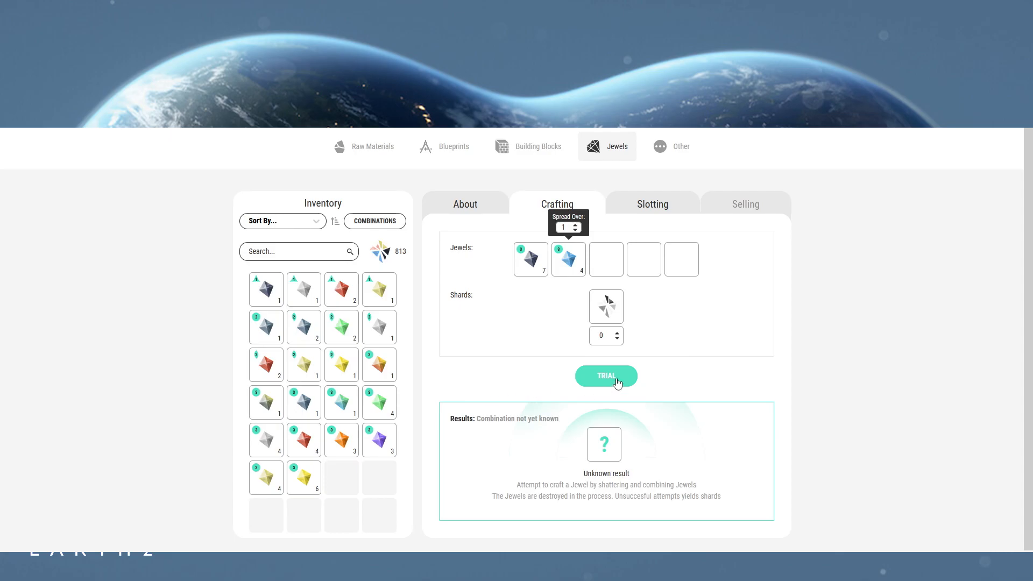
pyautogui.click(605, 375)
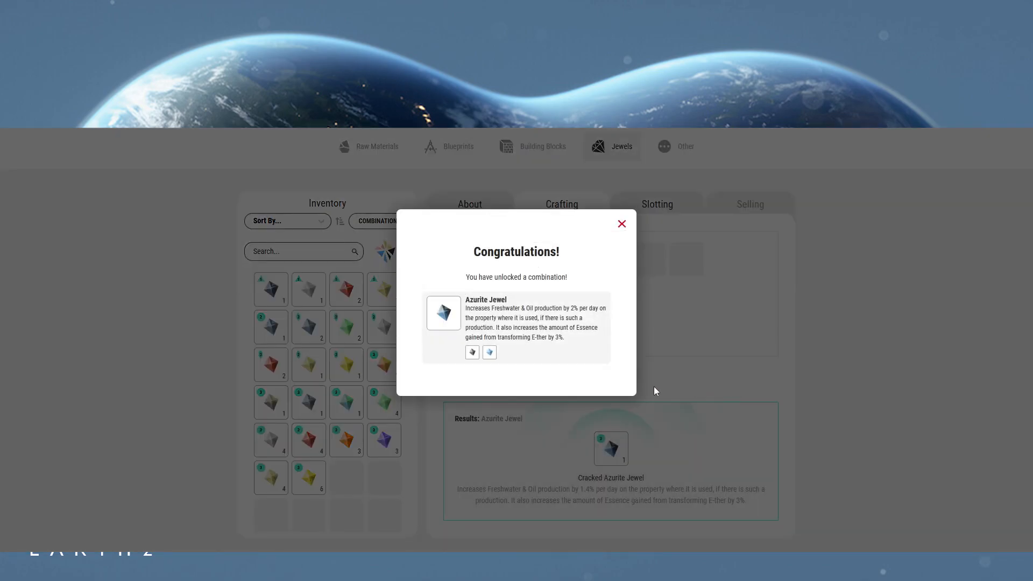
pyautogui.moveTo(617, 230)
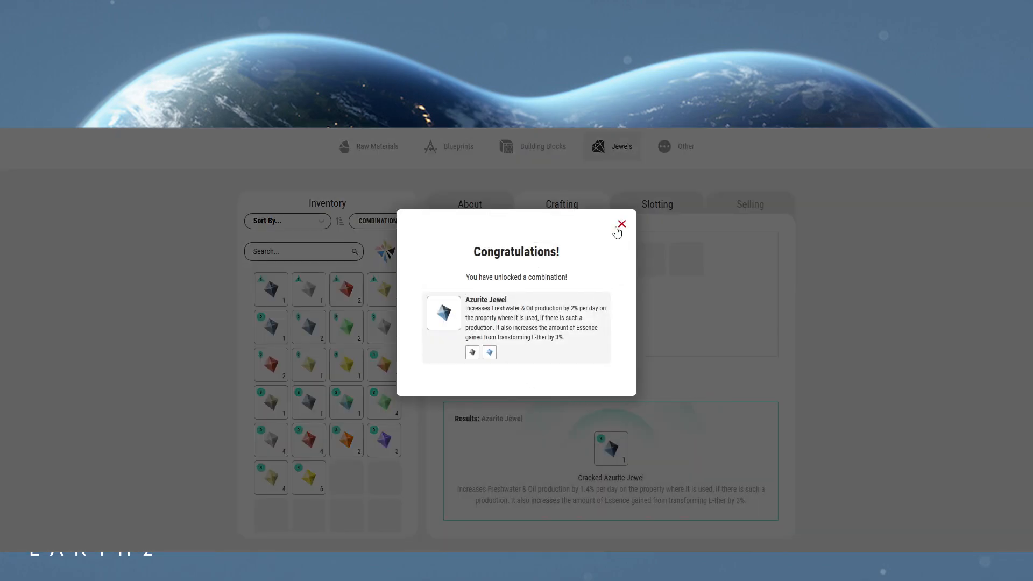
pyautogui.click(619, 223)
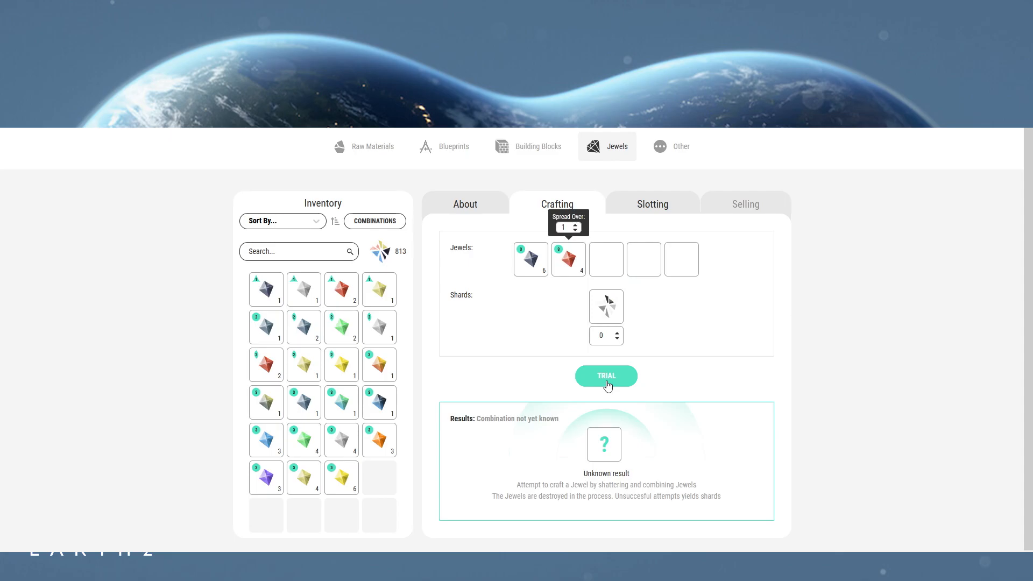
pyautogui.click(604, 376)
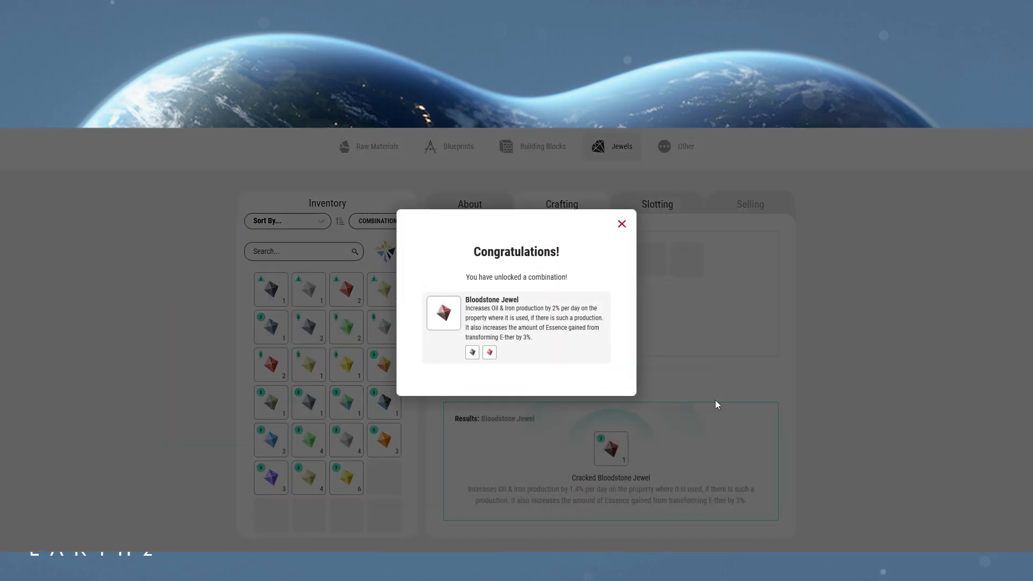
pyautogui.moveTo(631, 322)
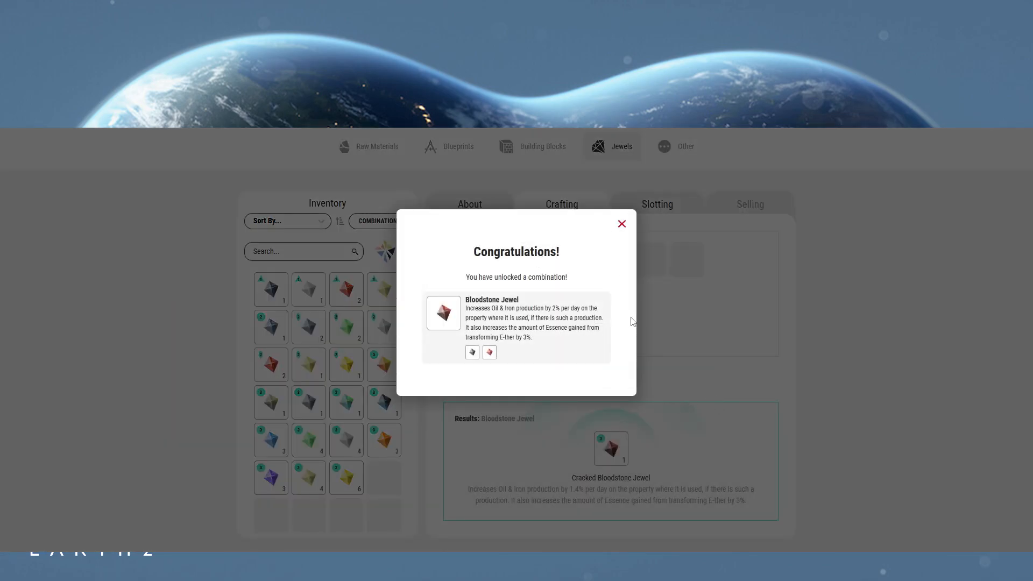
pyautogui.click(619, 224)
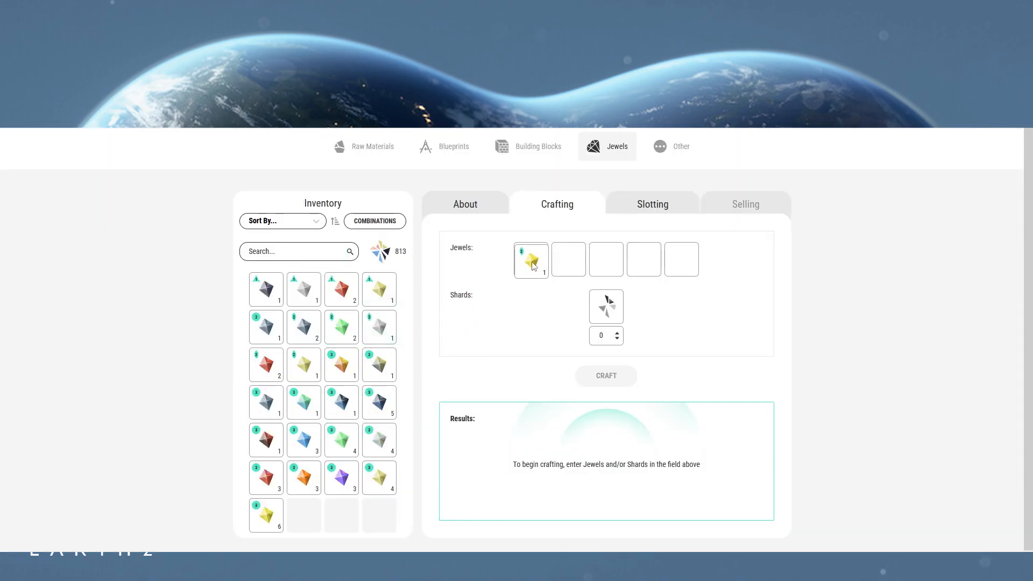
# Swap in the tier 3 yellow jewel with a black one and trial the Catseye combination.
pyautogui.click(531, 258)
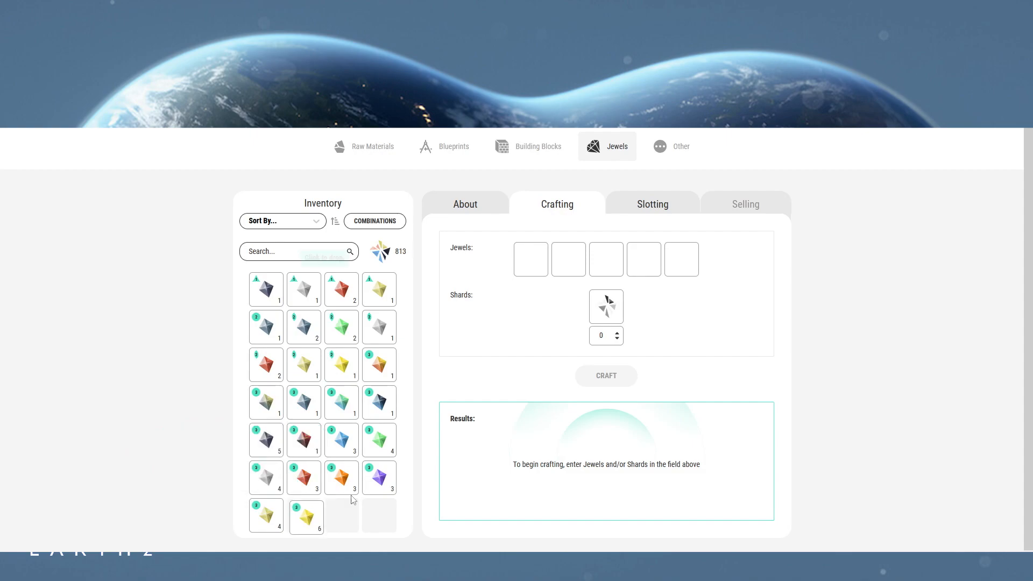
pyautogui.click(305, 518)
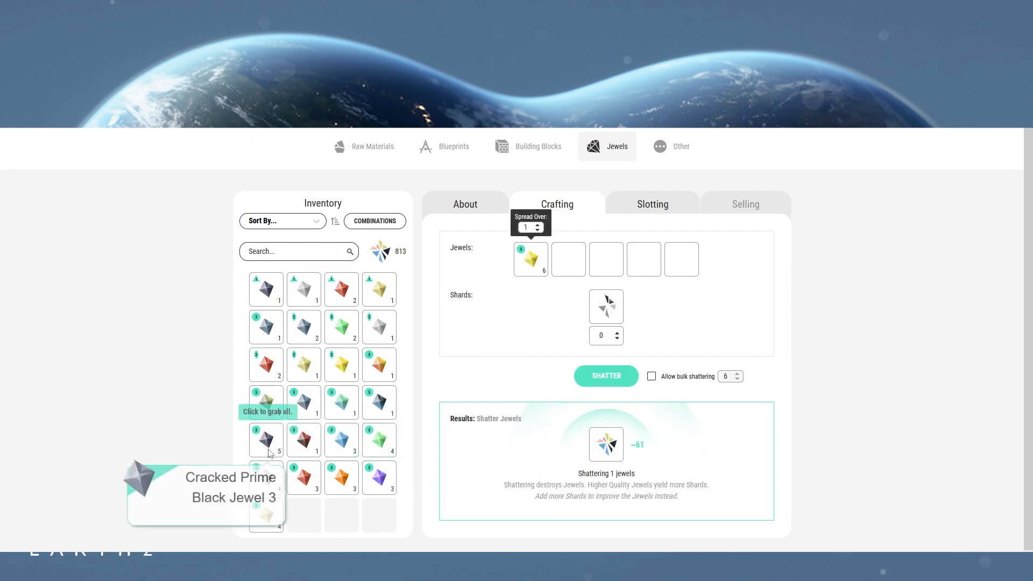
pyautogui.click(266, 438)
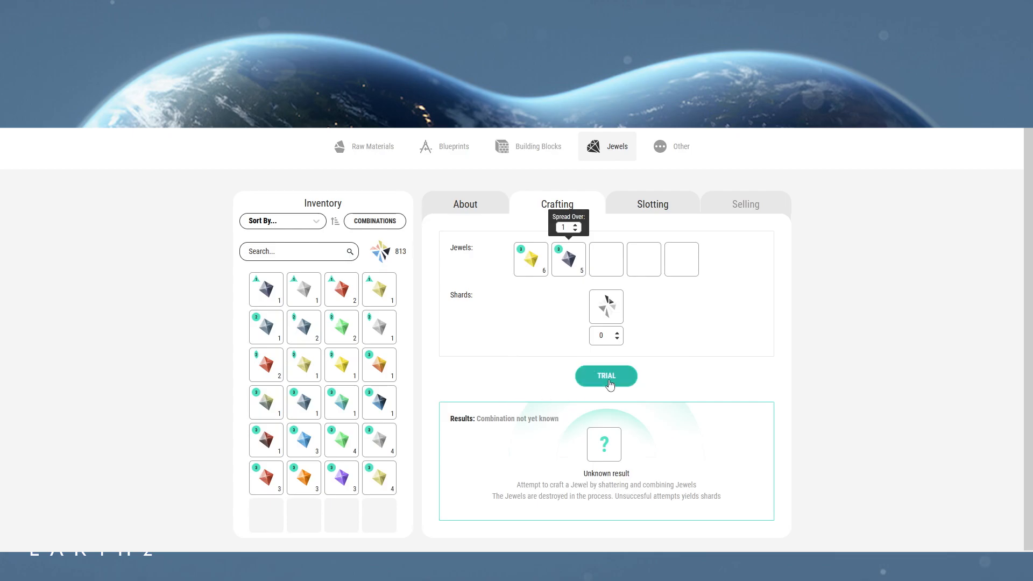
pyautogui.click(605, 376)
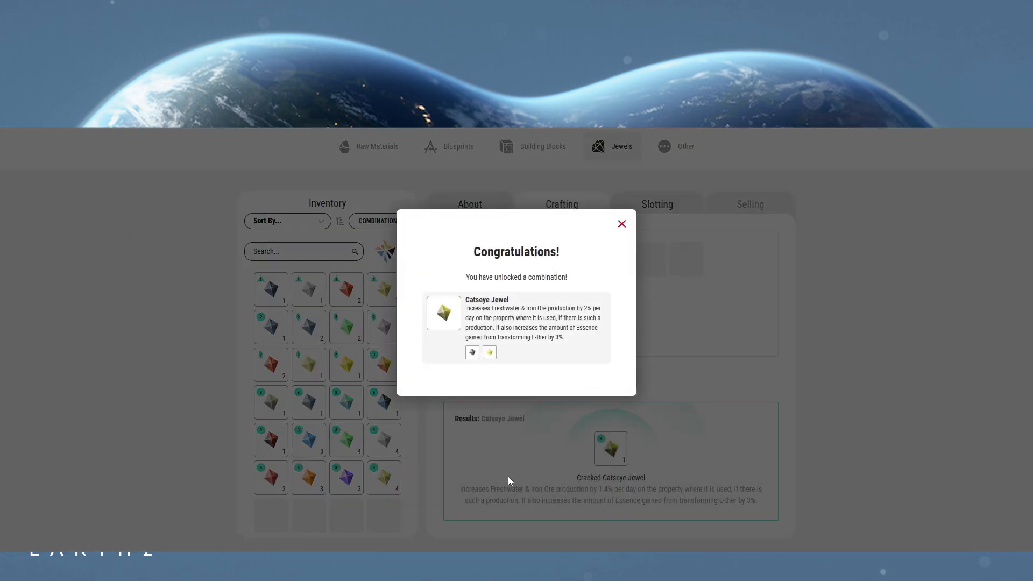
# Unlock the Chrysocolla Jewel, then the Emerald Jewel from a yellow and blue pair.
pyautogui.click(621, 224)
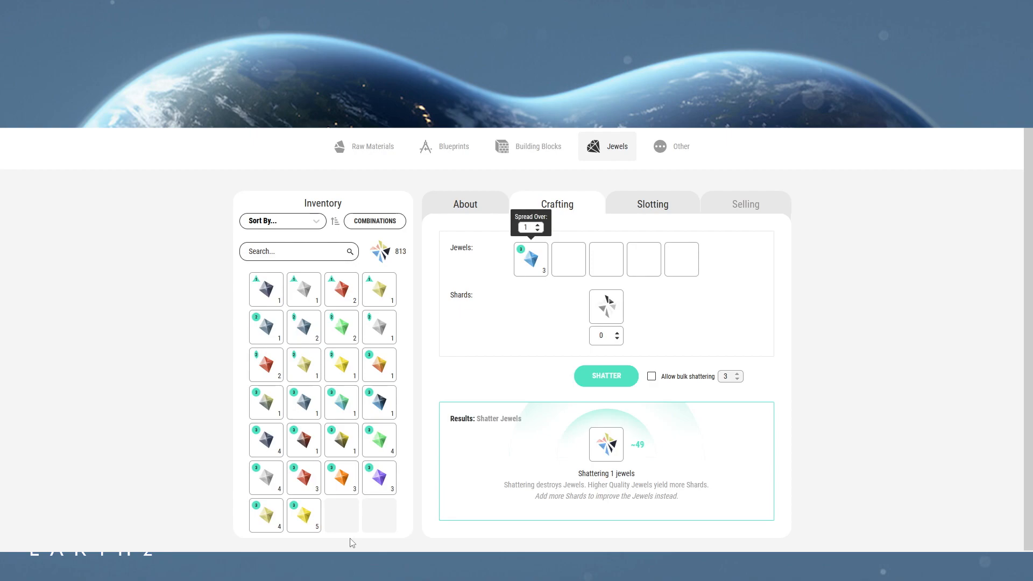
pyautogui.moveTo(303, 401)
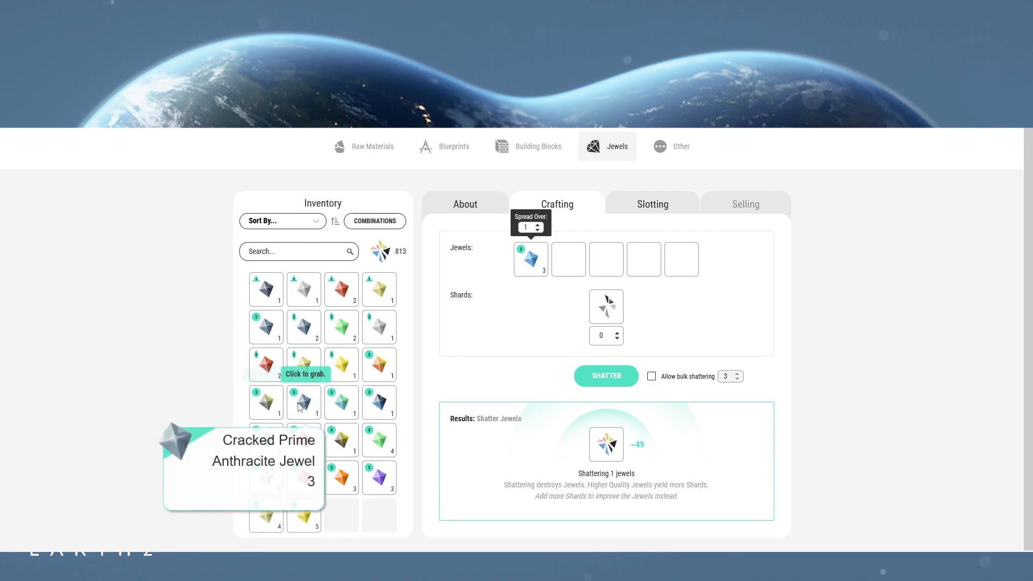
pyautogui.click(303, 402)
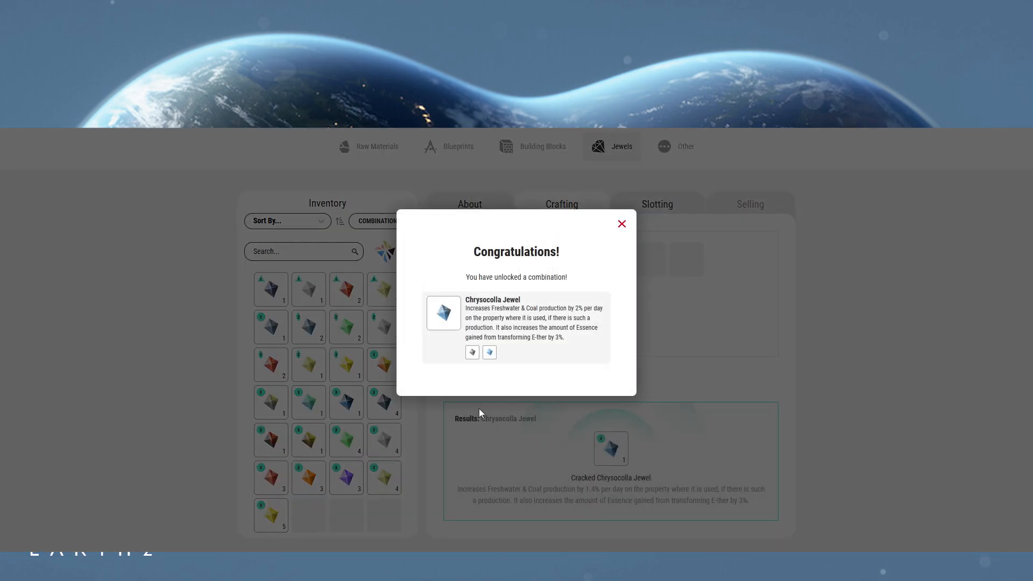
pyautogui.click(621, 224)
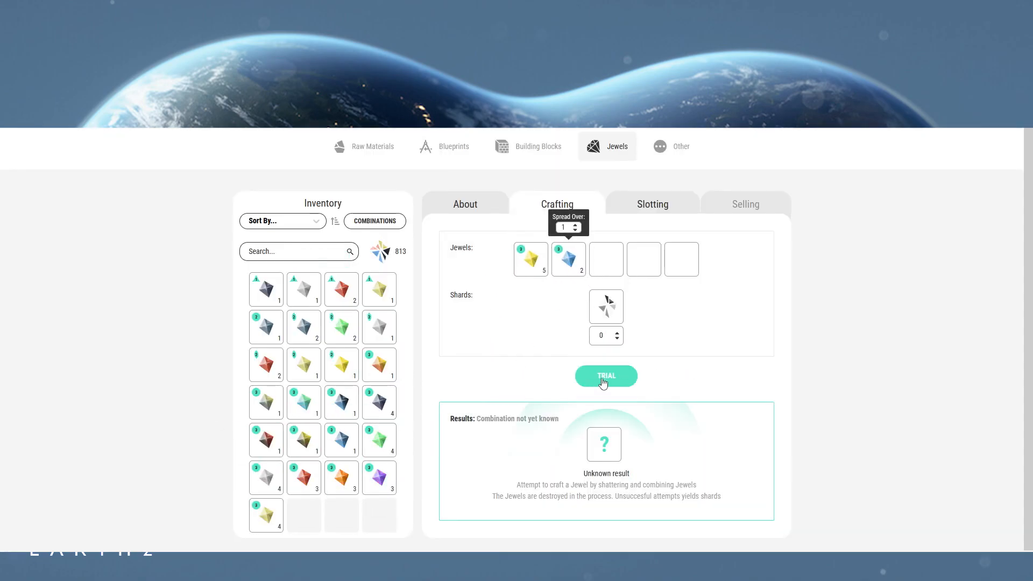
pyautogui.click(605, 376)
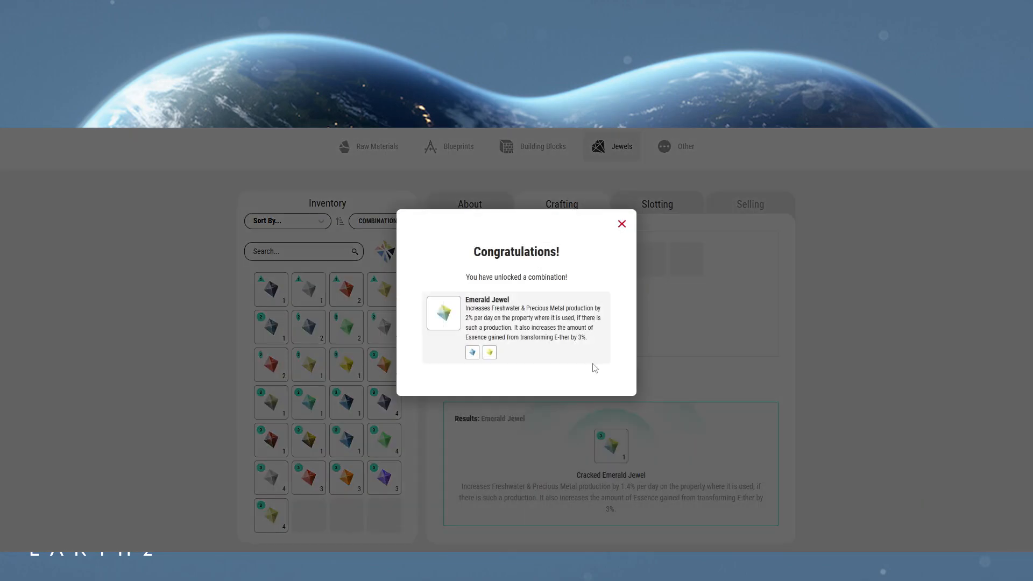
pyautogui.click(621, 224)
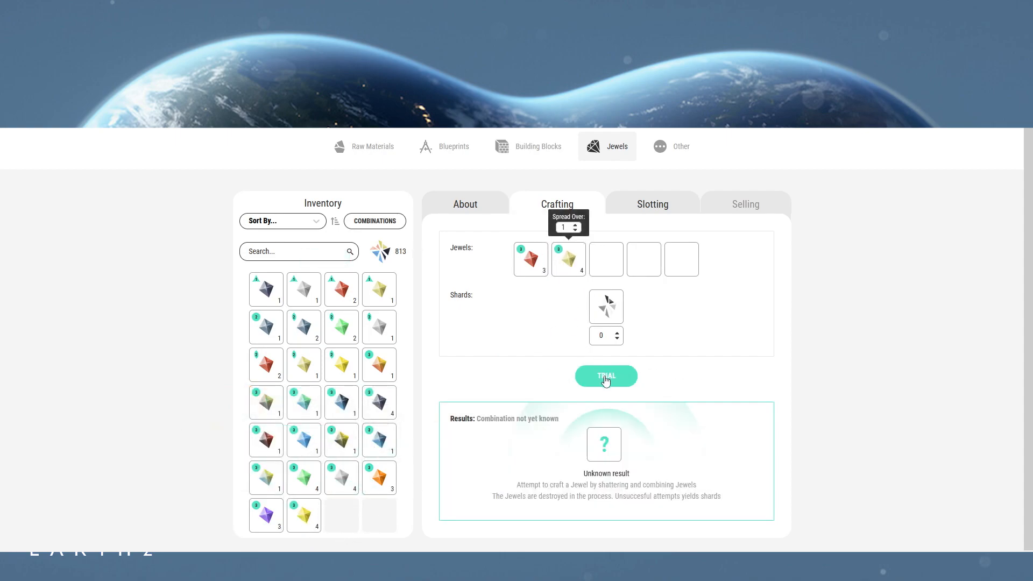
# Unlock the Garnet Jewel from red and yellow, then trial the dark and green pair for Jade.
pyautogui.click(604, 375)
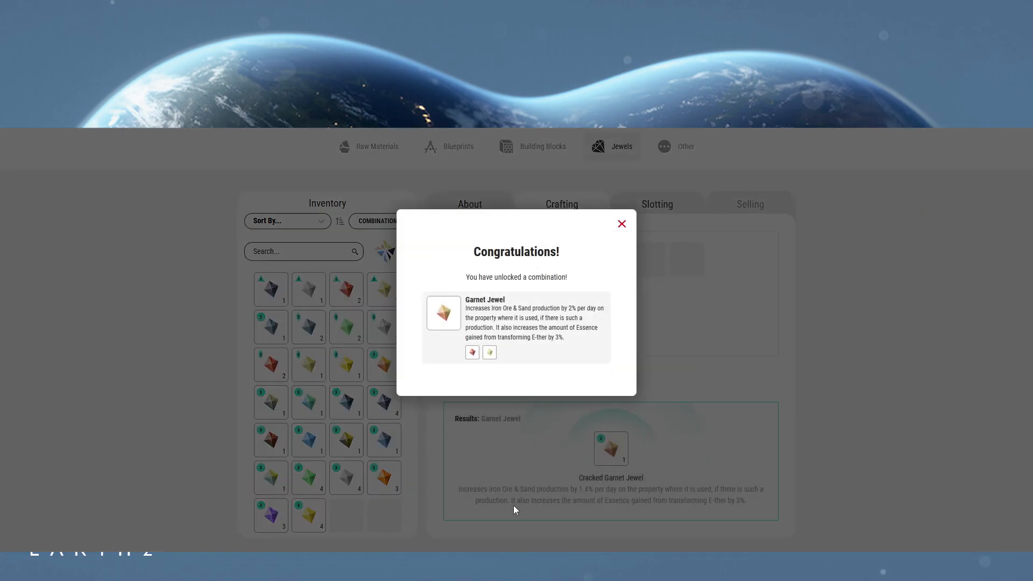
pyautogui.click(620, 224)
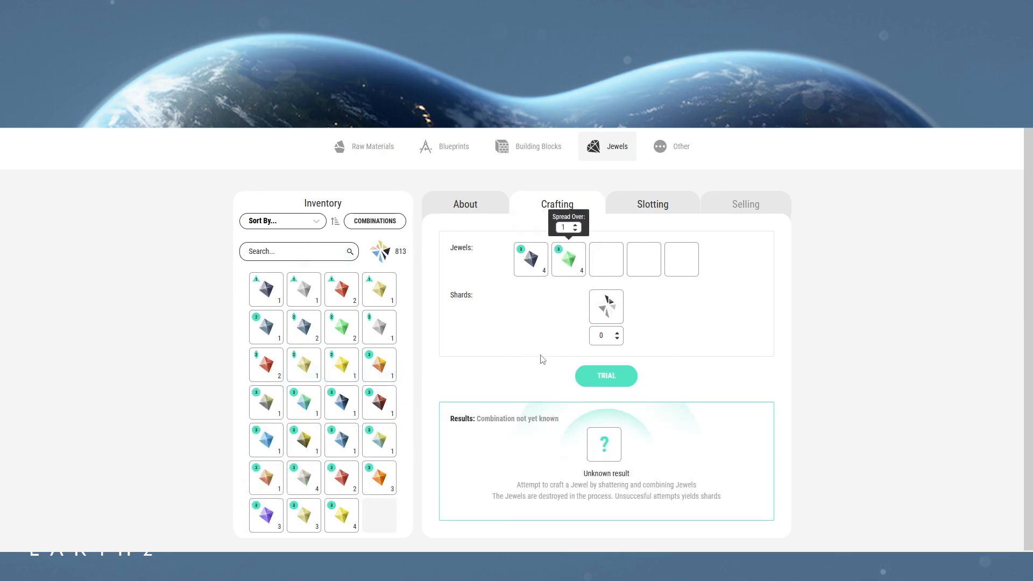
pyautogui.click(604, 375)
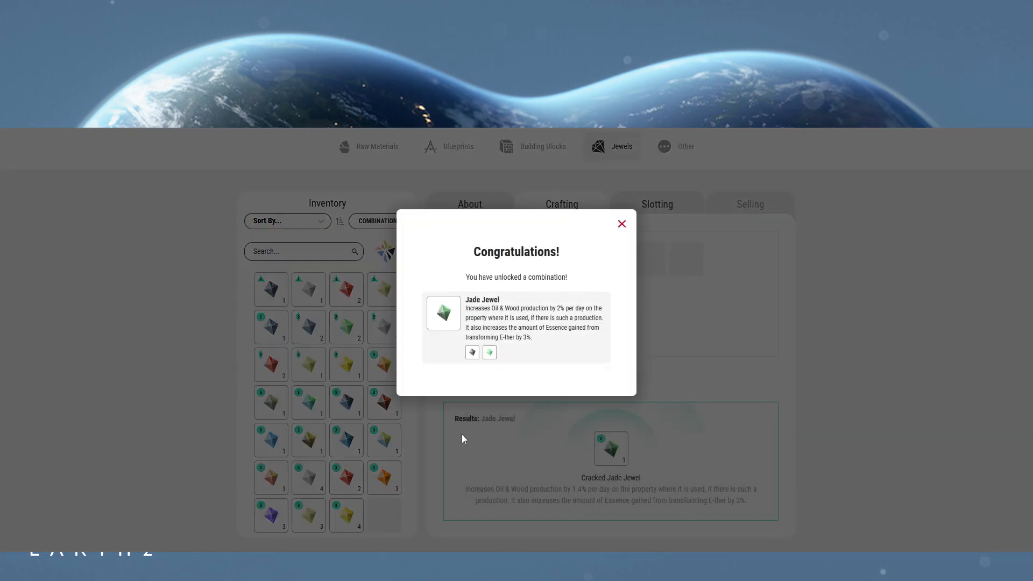
pyautogui.moveTo(626, 228)
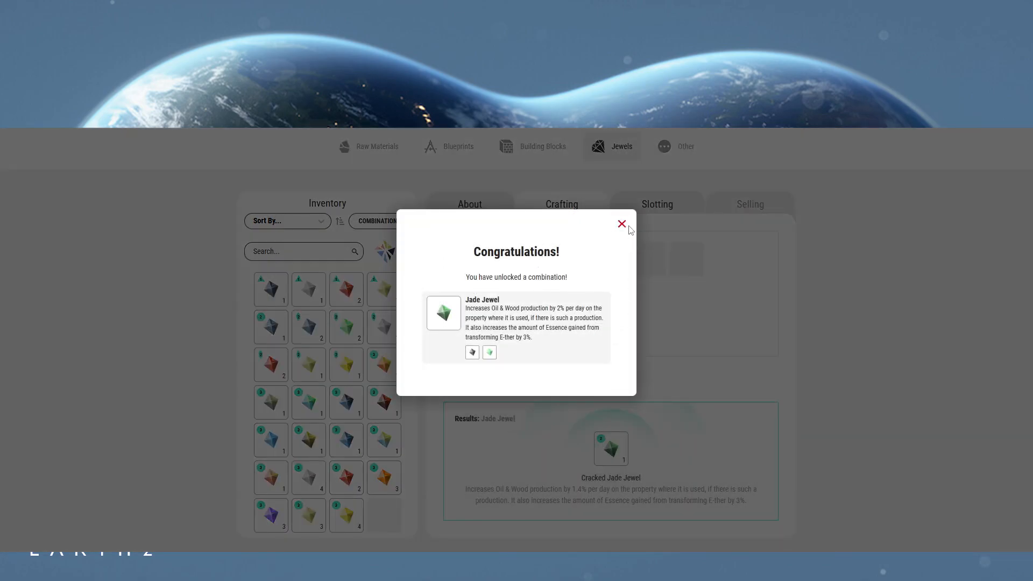
# Unlock the Malachite Jewel using the Cracked Prime Anthracite Jewel, then the Obsidian Jewel from two dark jewels.
pyautogui.click(620, 223)
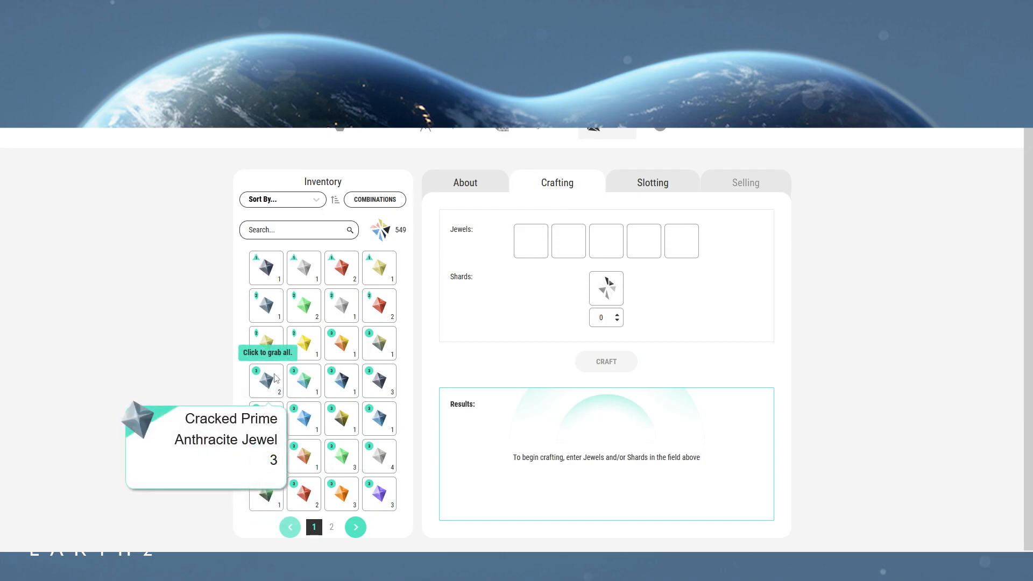
pyautogui.click(265, 380)
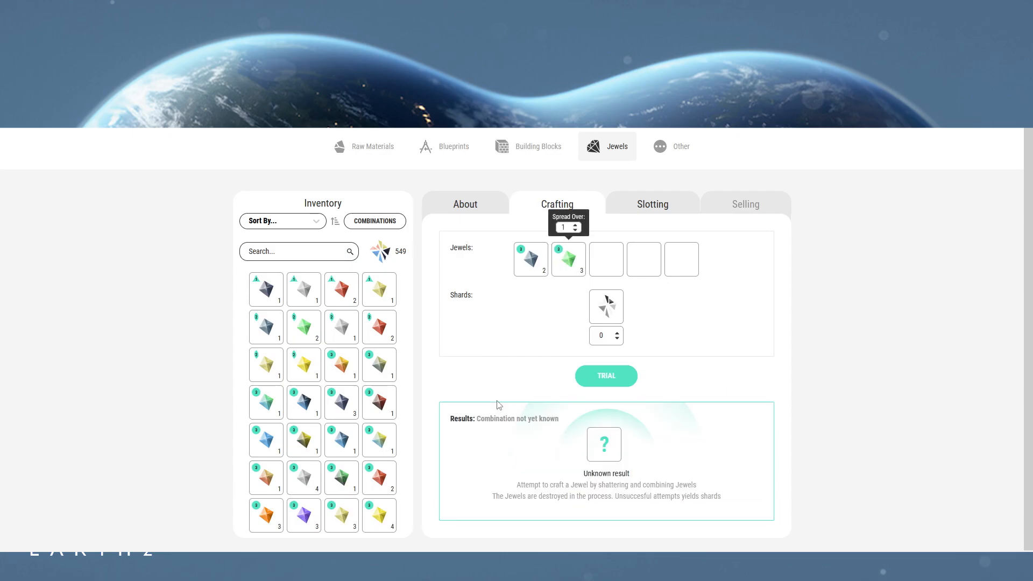
pyautogui.click(604, 375)
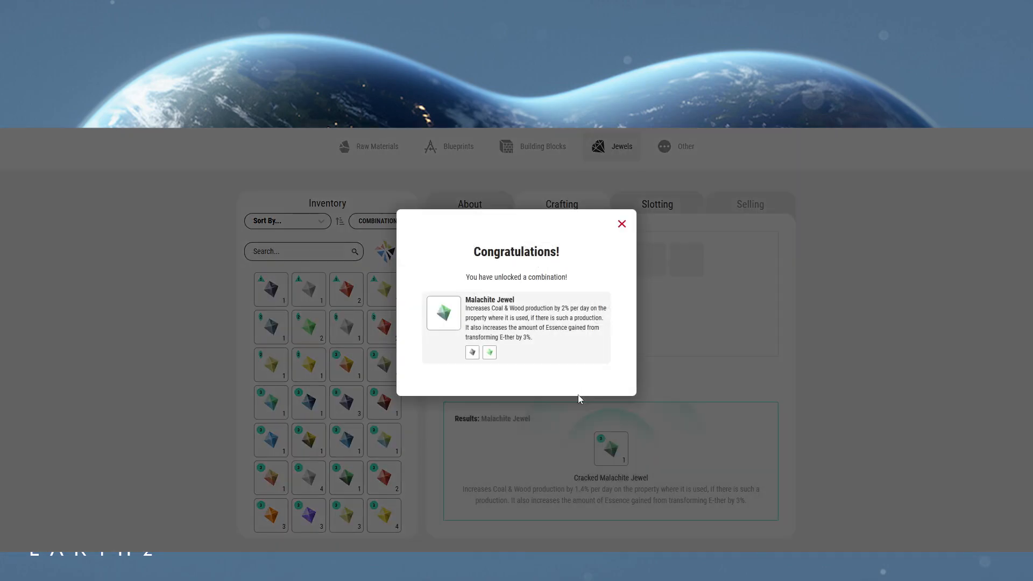
pyautogui.click(620, 224)
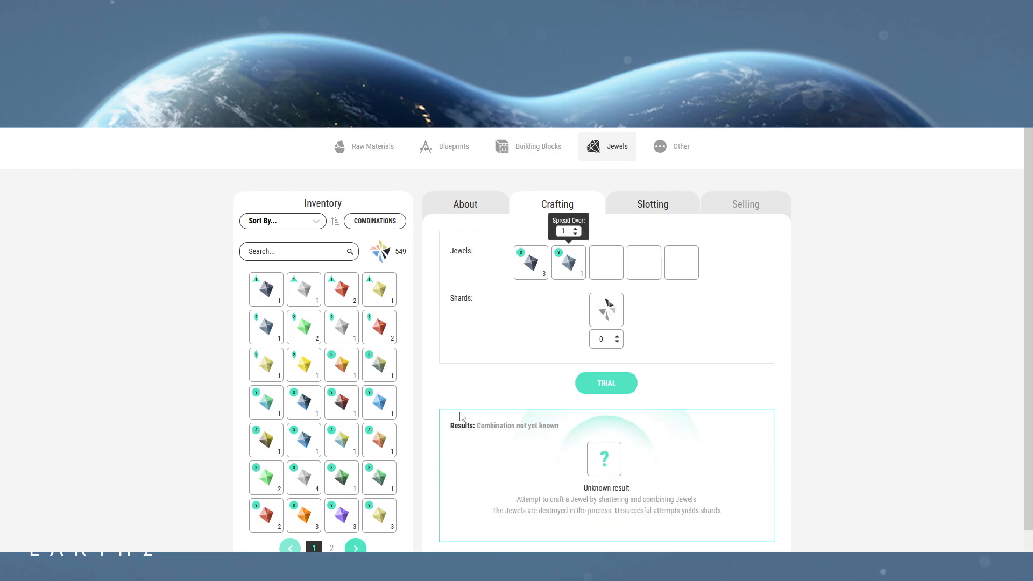
pyautogui.click(605, 383)
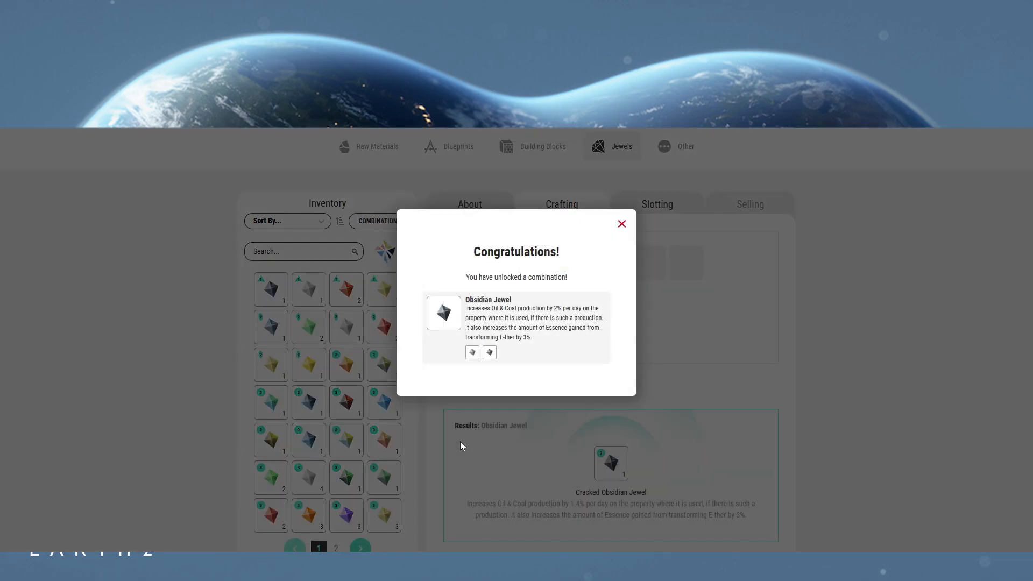
pyautogui.click(620, 224)
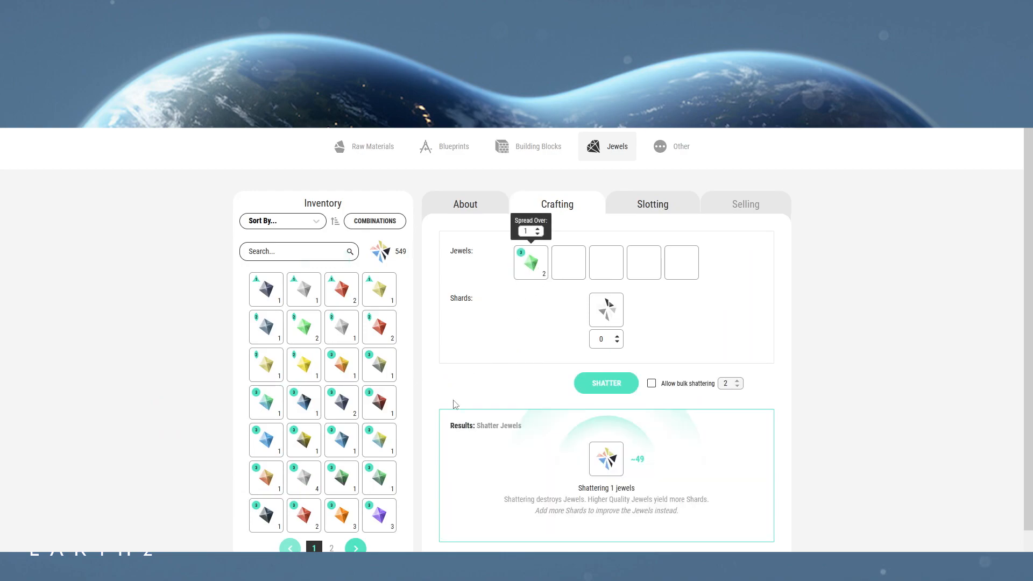
pyautogui.moveTo(433, 485)
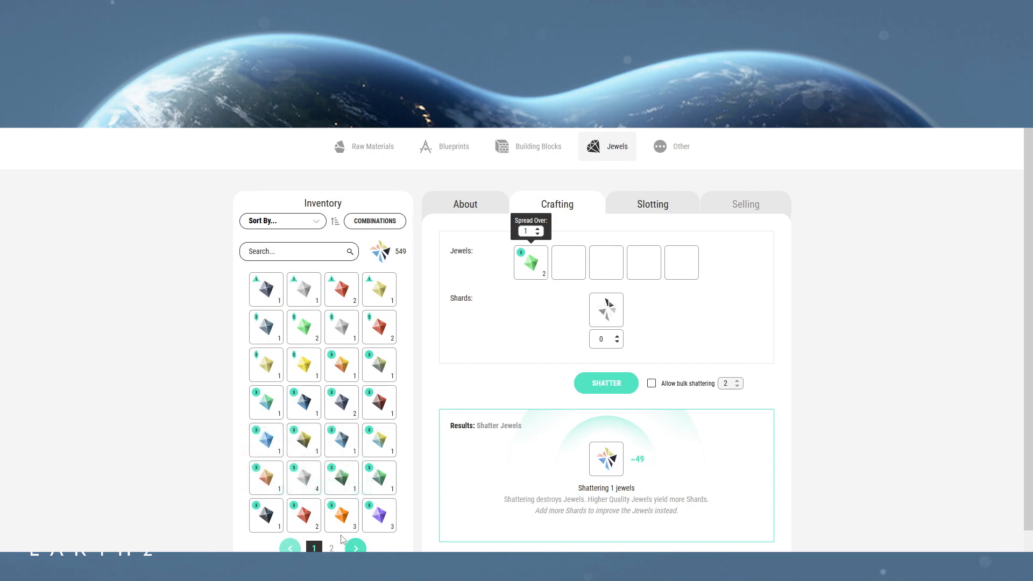
pyautogui.moveTo(367, 548)
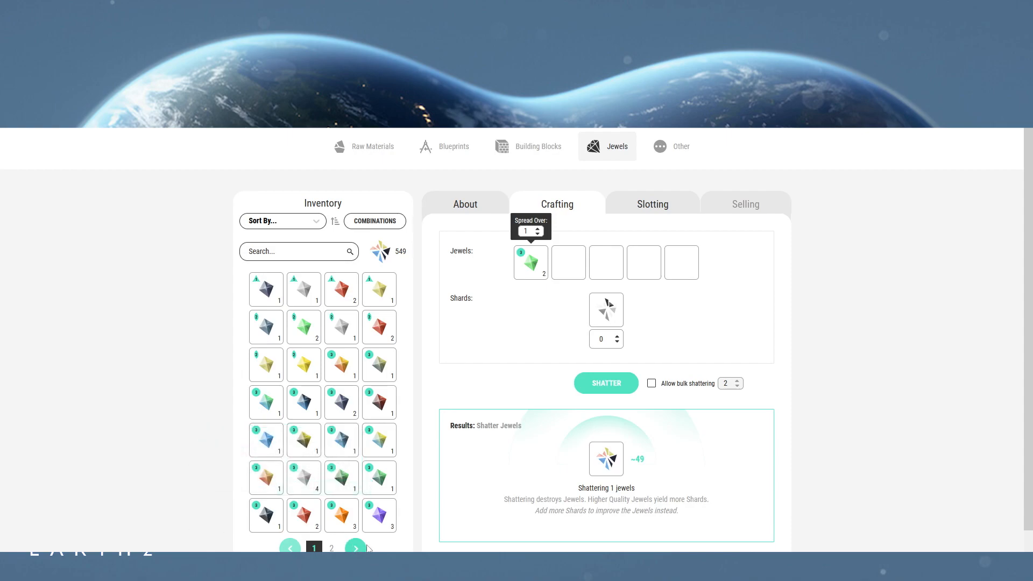
# From the second inventory page, unlock the Opal Jewel (green and yellow) and Peridot Jewel (red and green).
pyautogui.click(330, 548)
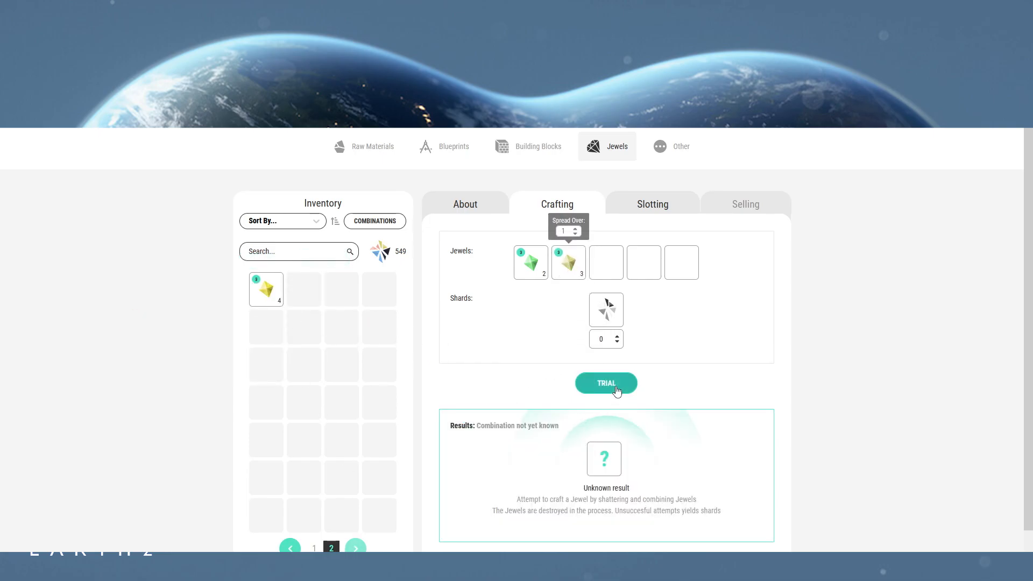
pyautogui.click(606, 383)
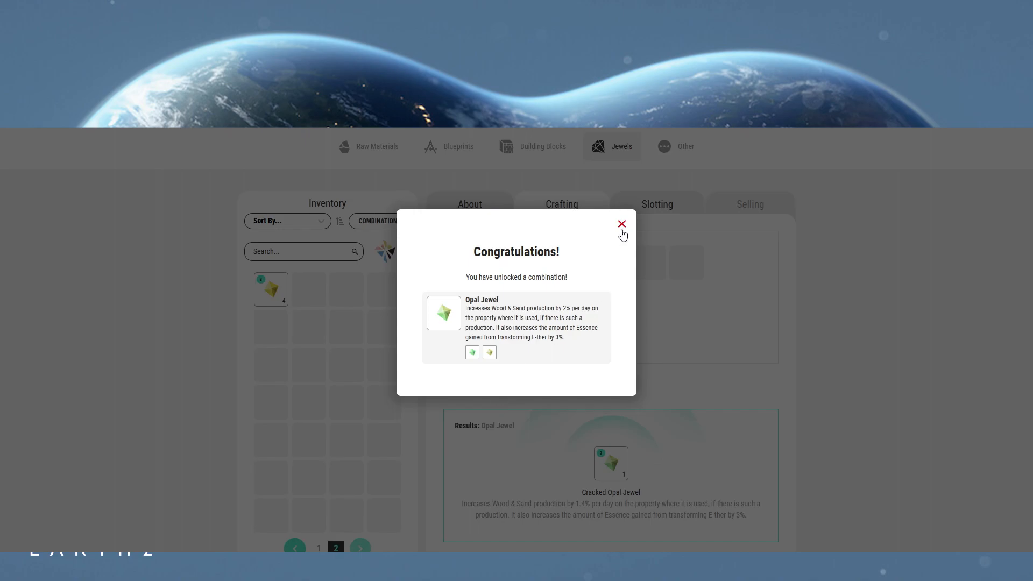
pyautogui.click(620, 224)
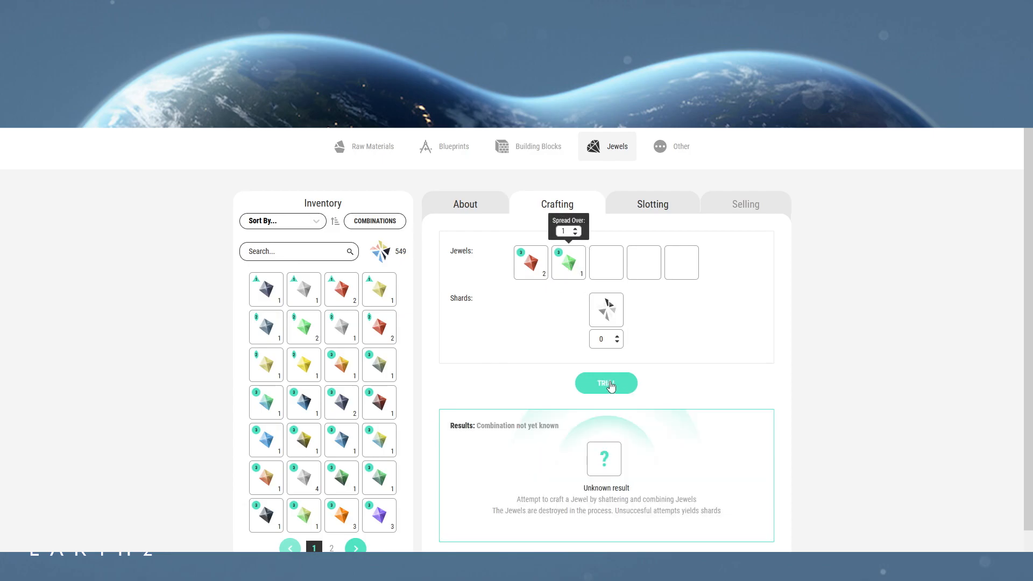
pyautogui.click(606, 383)
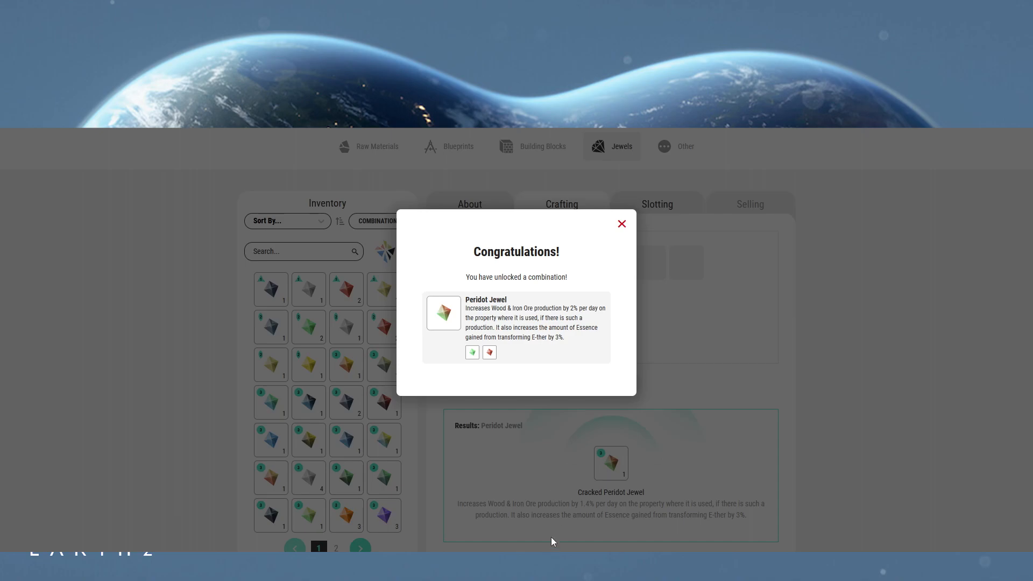
pyautogui.click(620, 224)
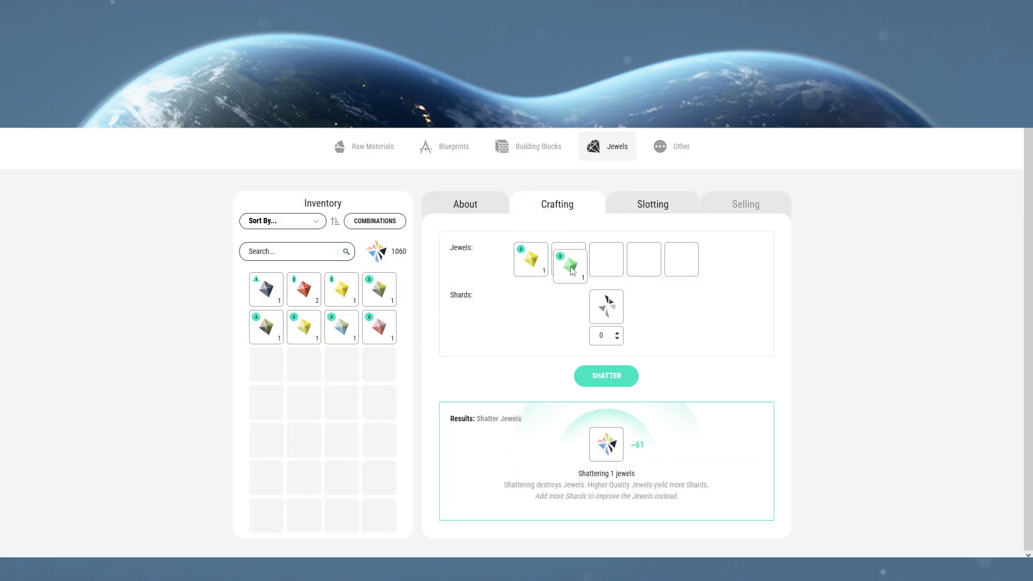
# Unlock the Prehnite Jewel from yellow and green, then the Pyrite Jewel from grey and dark.
pyautogui.click(568, 260)
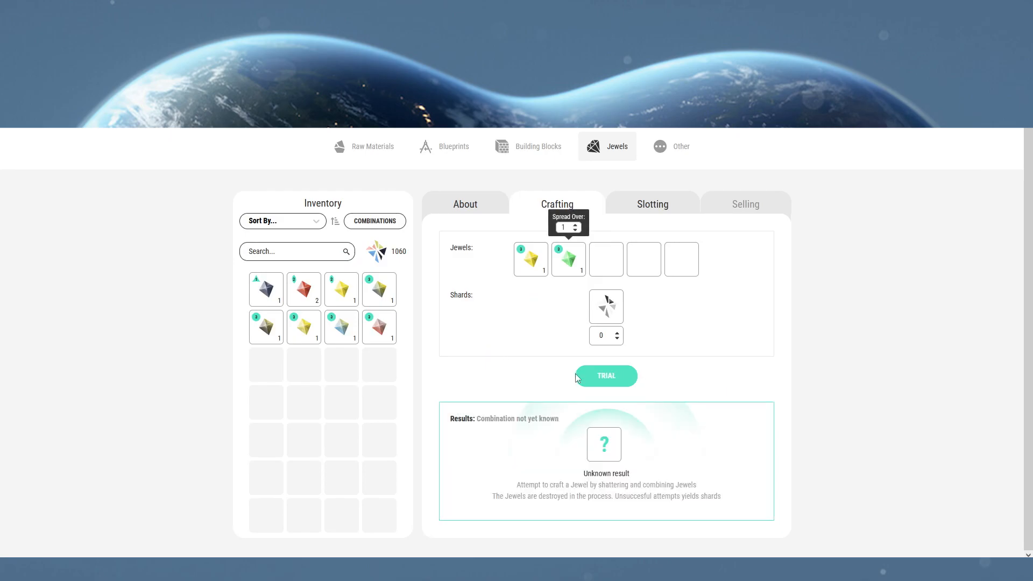
pyautogui.click(604, 376)
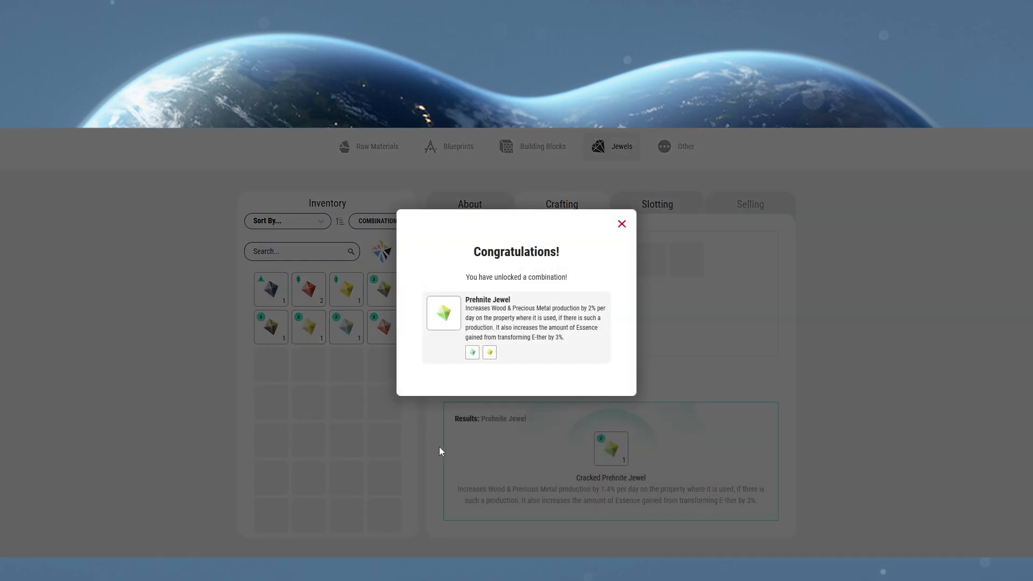
pyautogui.click(621, 224)
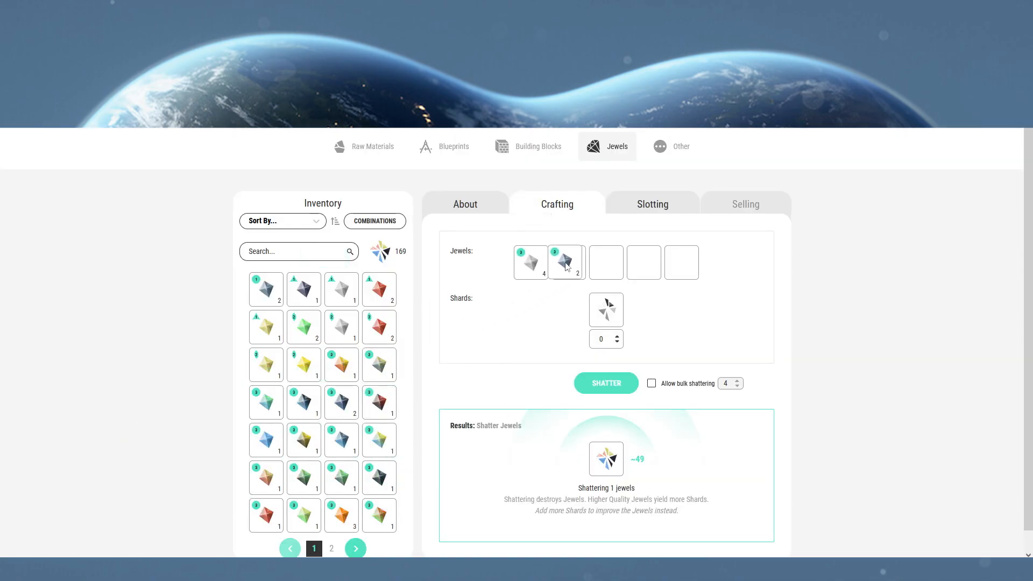
pyautogui.click(565, 262)
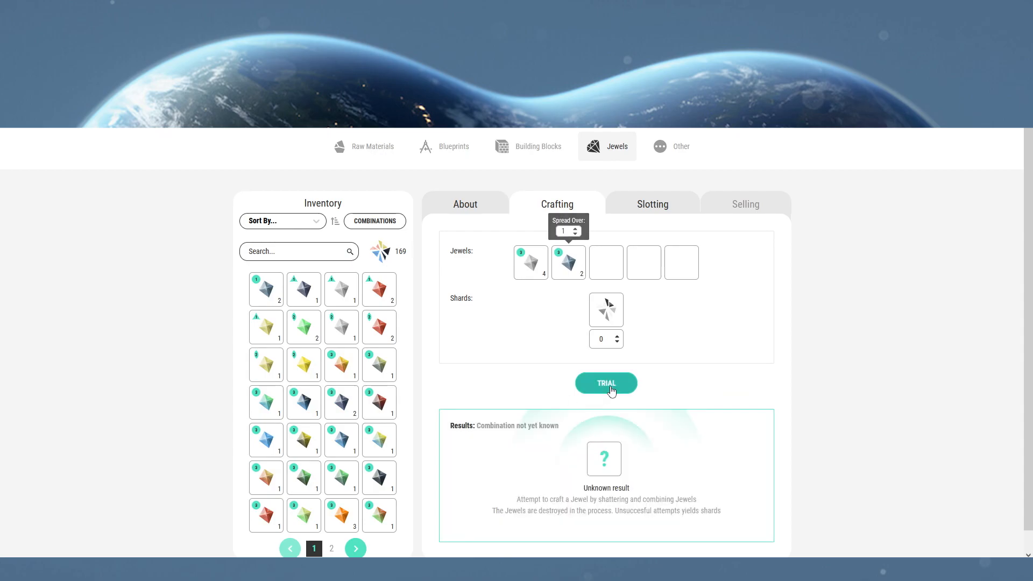
pyautogui.click(604, 383)
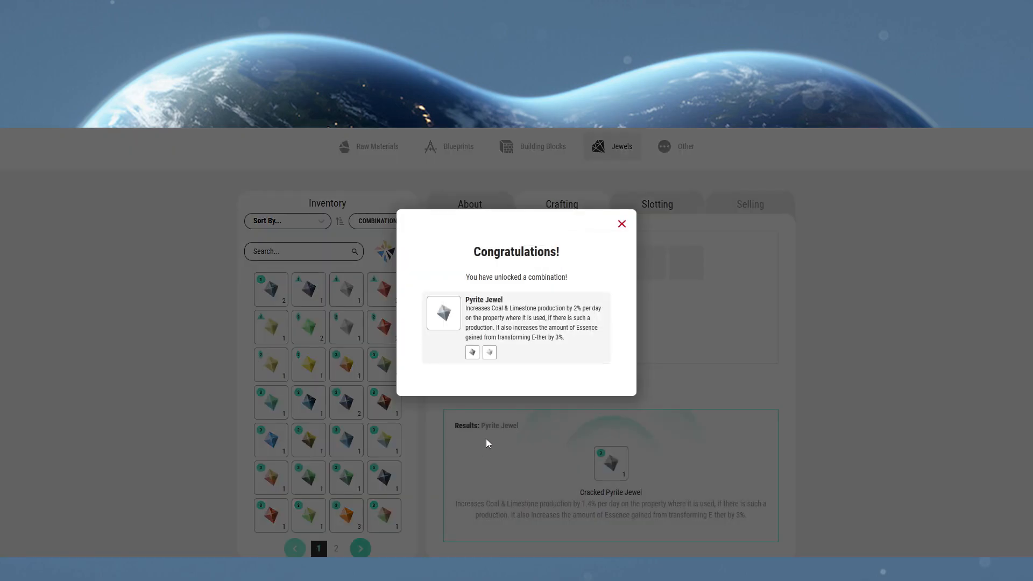
pyautogui.click(620, 224)
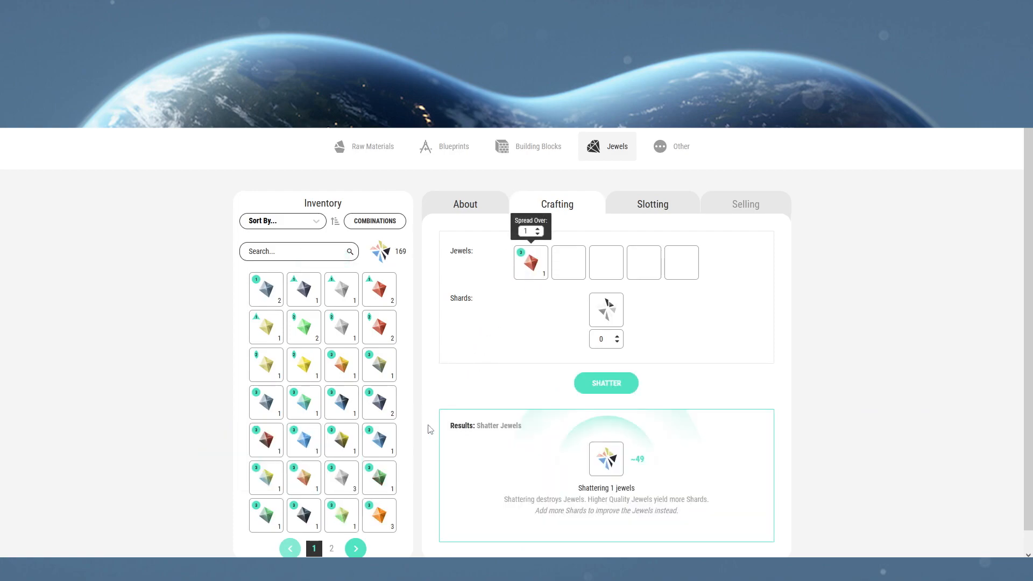
pyautogui.moveTo(266, 402)
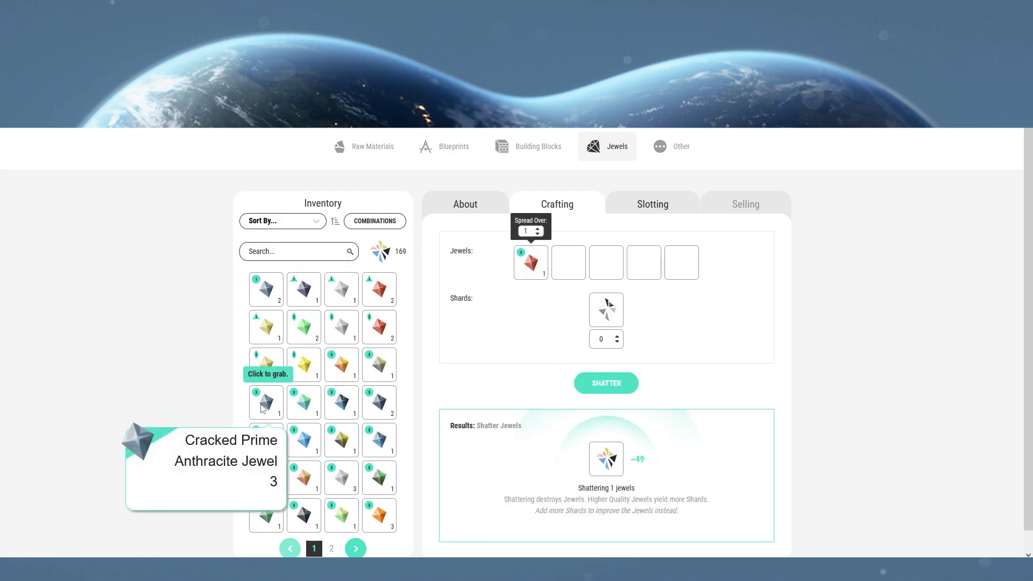
# Unlock the Ruby Jewel from red and Anthracite, then trial the green and grey pair for Serpentine.
pyautogui.click(265, 402)
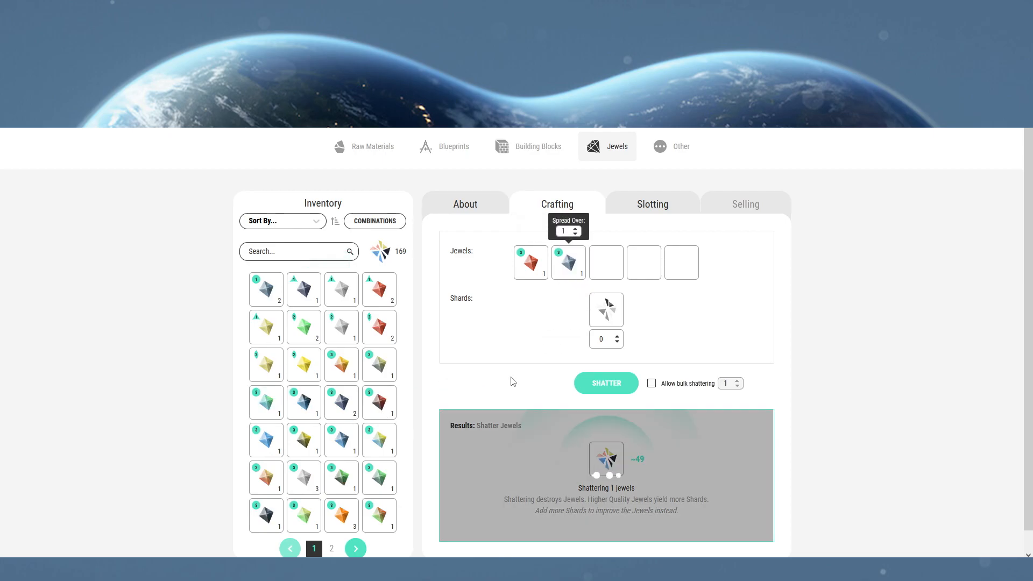
pyautogui.click(604, 383)
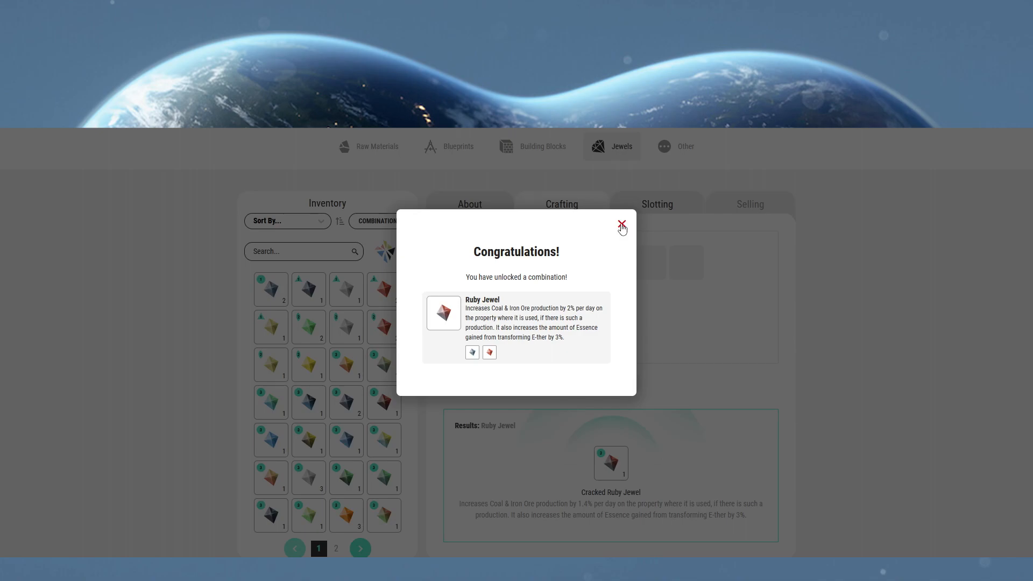
pyautogui.click(620, 225)
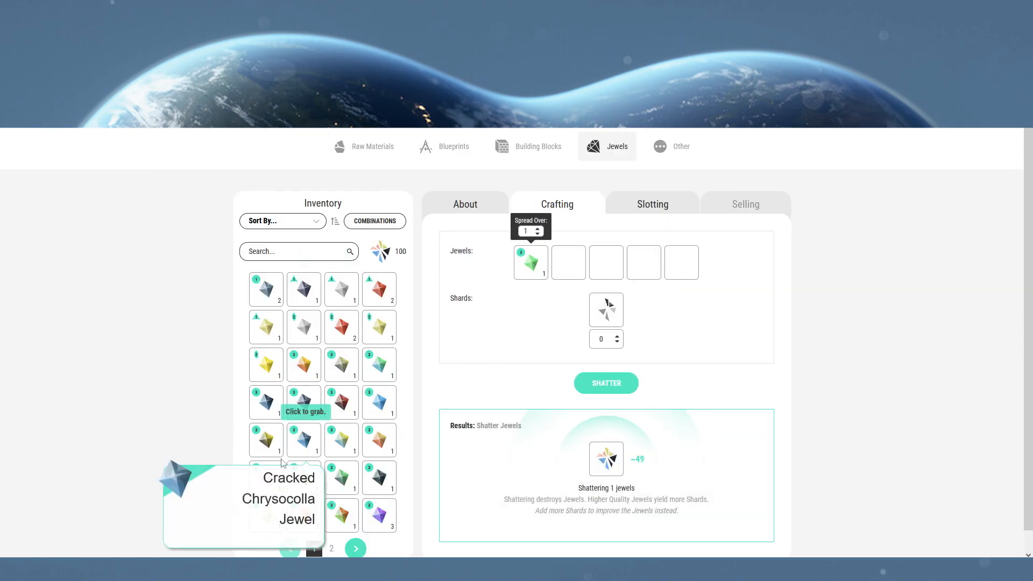
pyautogui.click(304, 401)
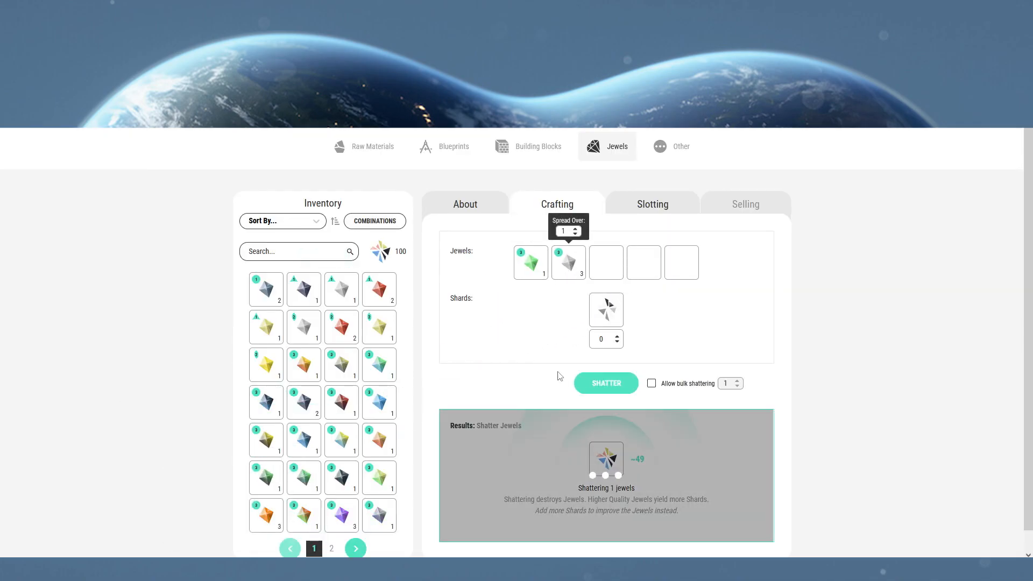
pyautogui.click(604, 382)
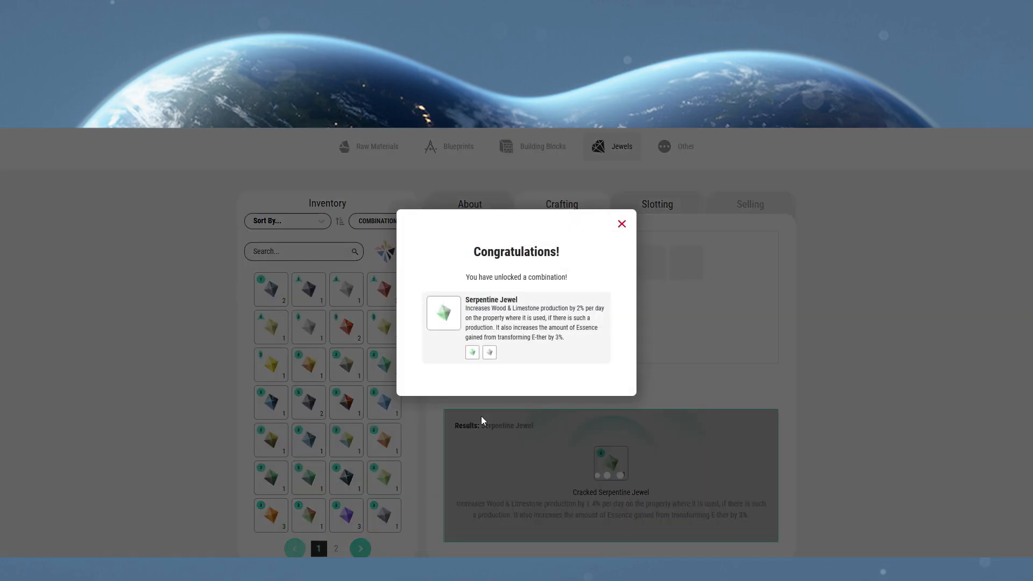
# Unlock the Slate Jewel by pairing a Cracked Prime Grey Jewel with a yellow jewel.
pyautogui.click(621, 224)
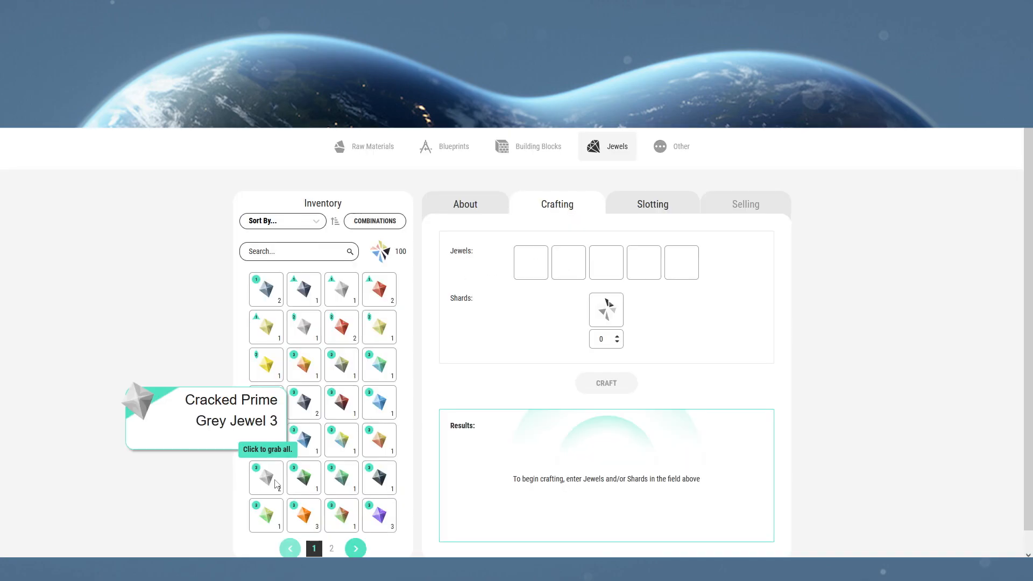
pyautogui.click(265, 476)
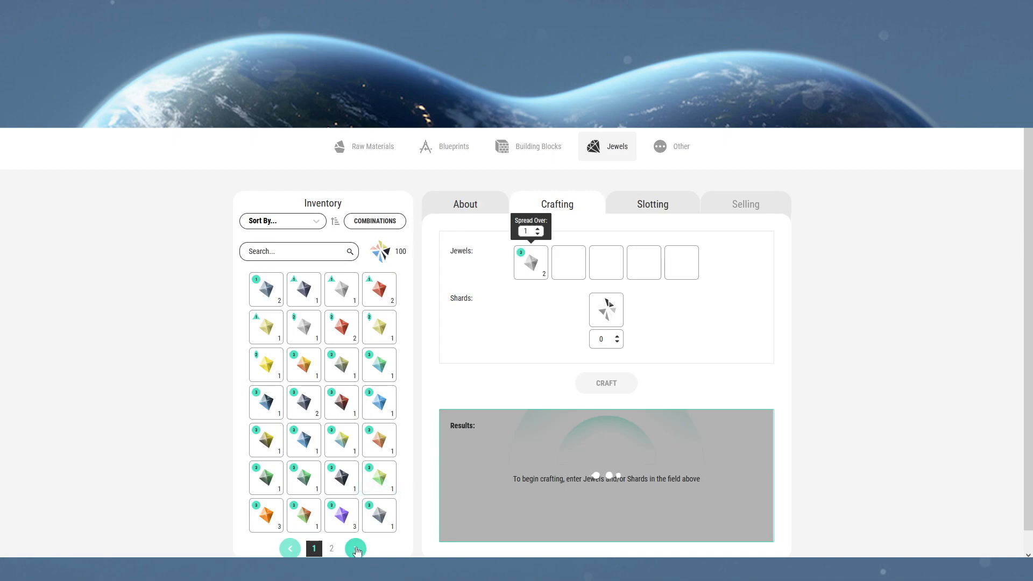
pyautogui.click(356, 547)
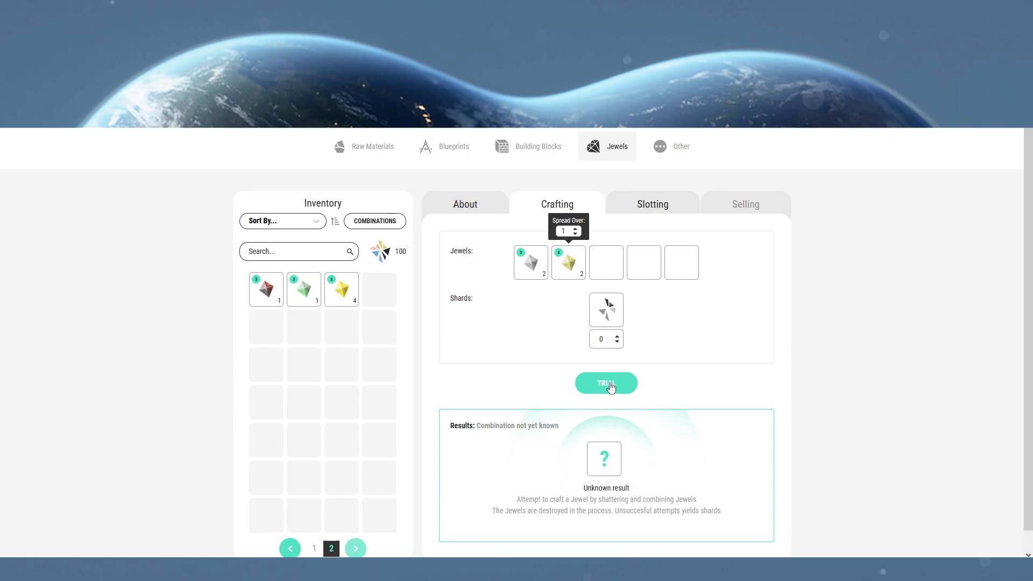
pyautogui.click(606, 383)
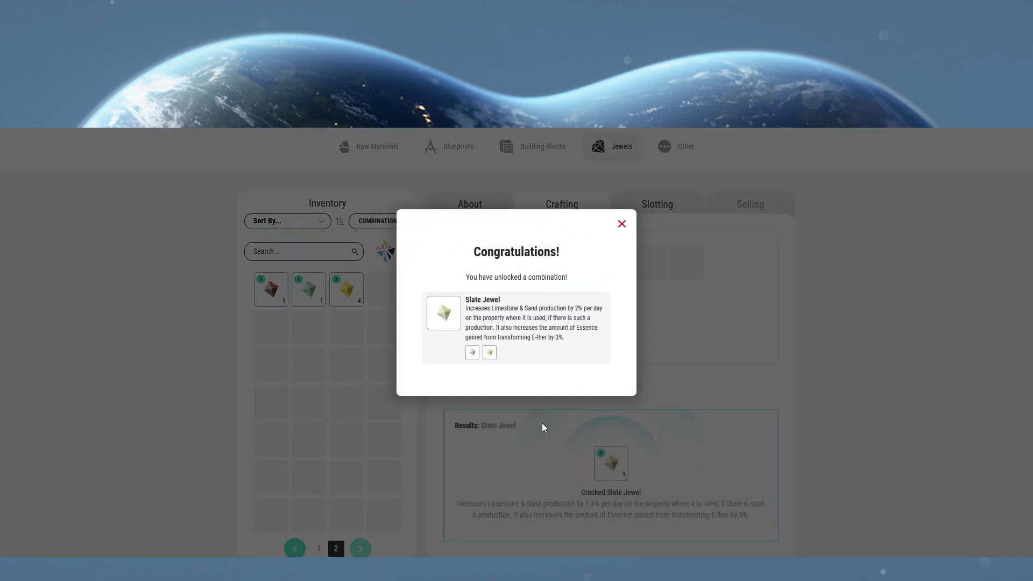
pyautogui.click(621, 223)
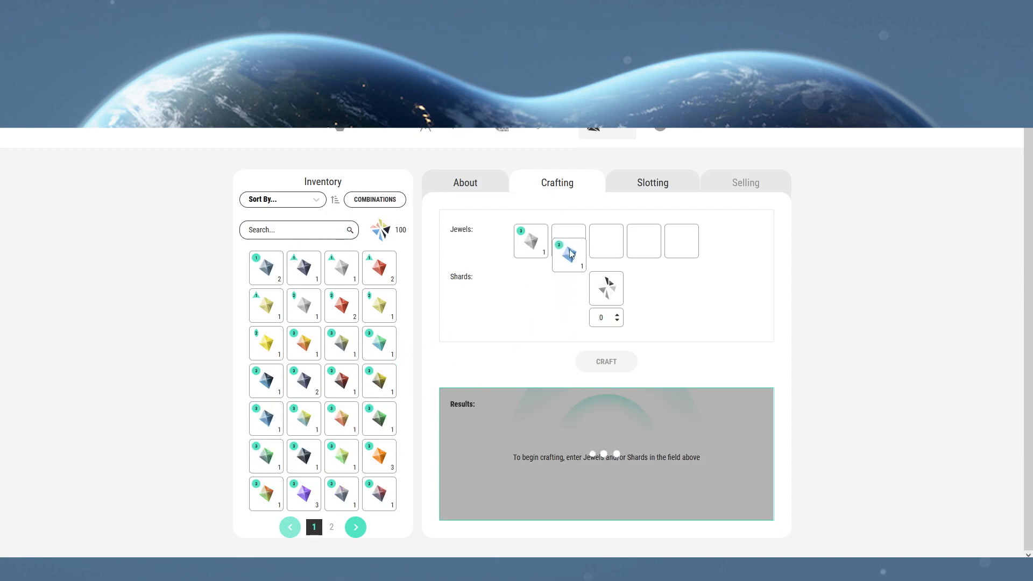
# Unlock the Sodalite Jewel from grey and blue, then the Spinel Jewel from two grey jewels.
pyautogui.click(567, 240)
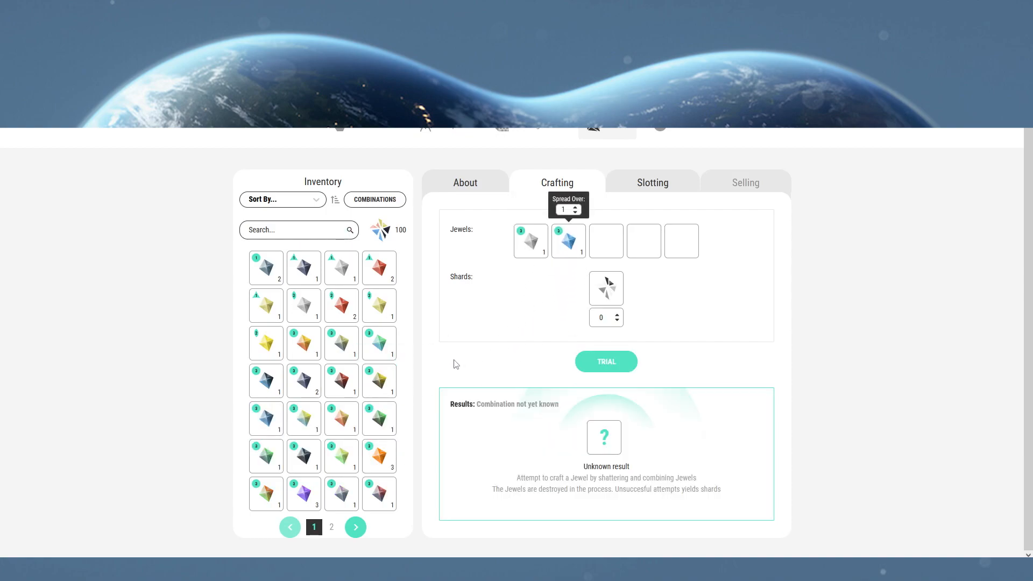
pyautogui.click(605, 361)
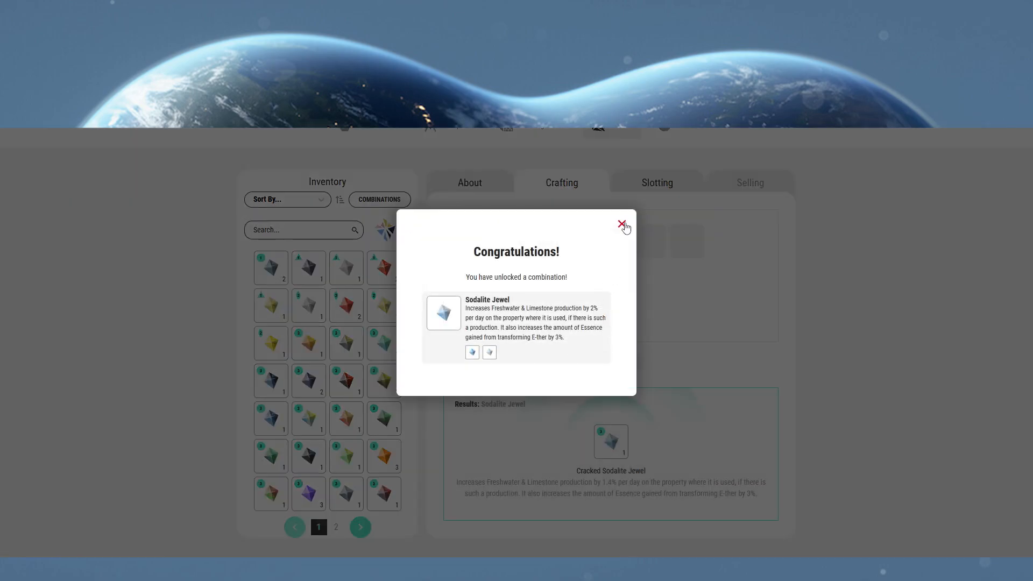
pyautogui.click(618, 224)
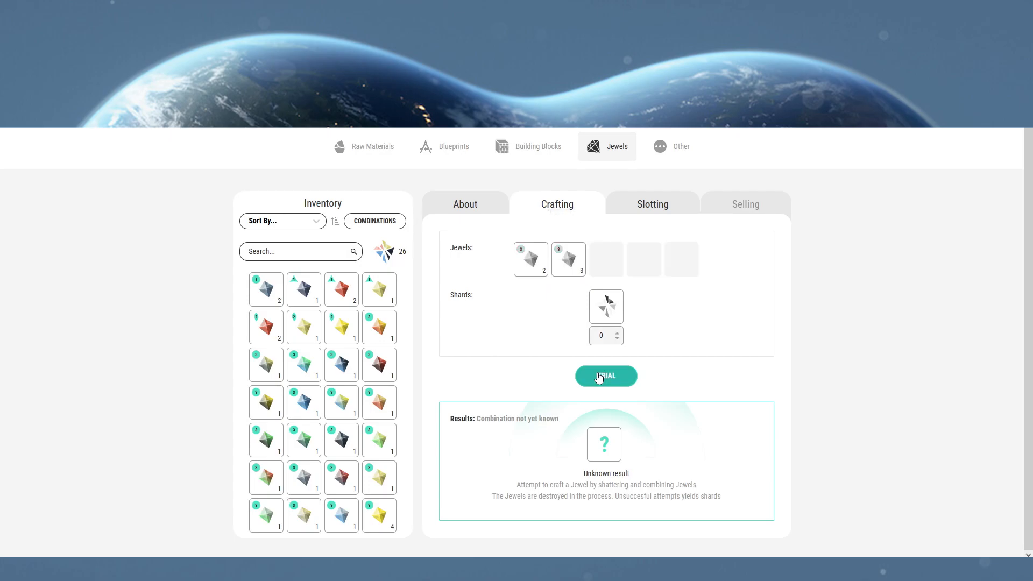
pyautogui.click(604, 375)
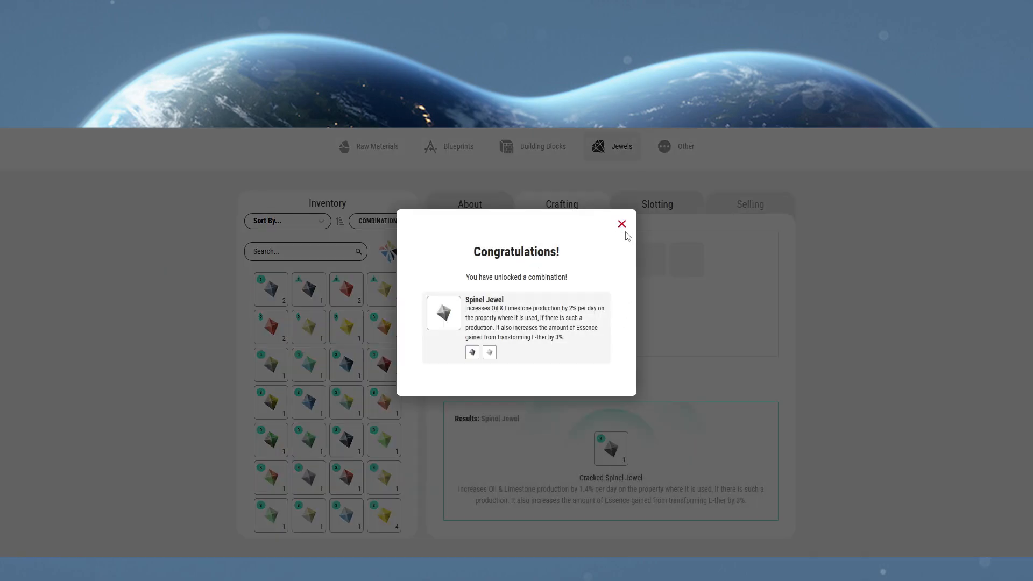
pyautogui.click(620, 223)
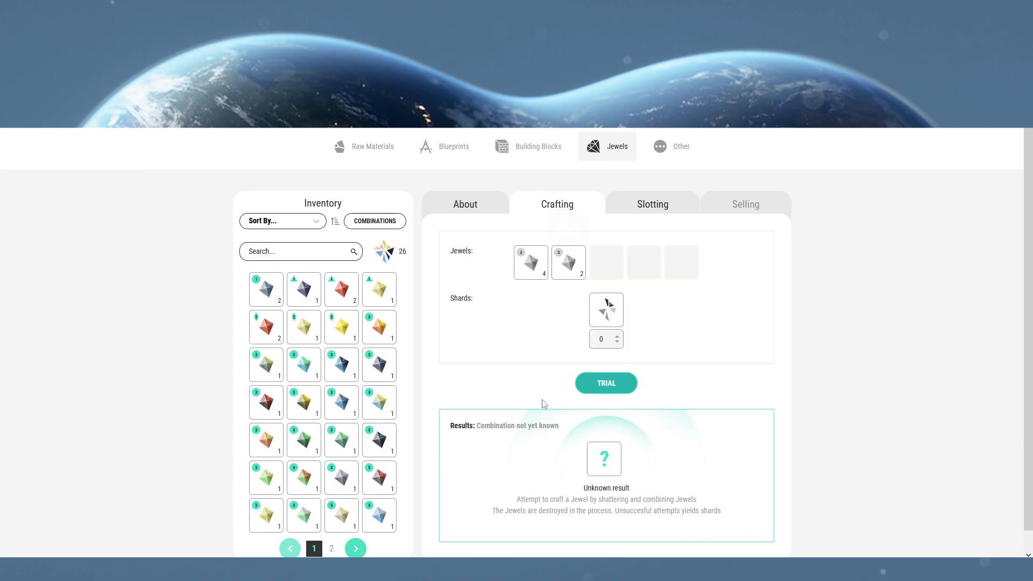
# Unlock the Sunstone Jewel, then the Tanzanite Jewel from a red and blue pair.
pyautogui.click(604, 383)
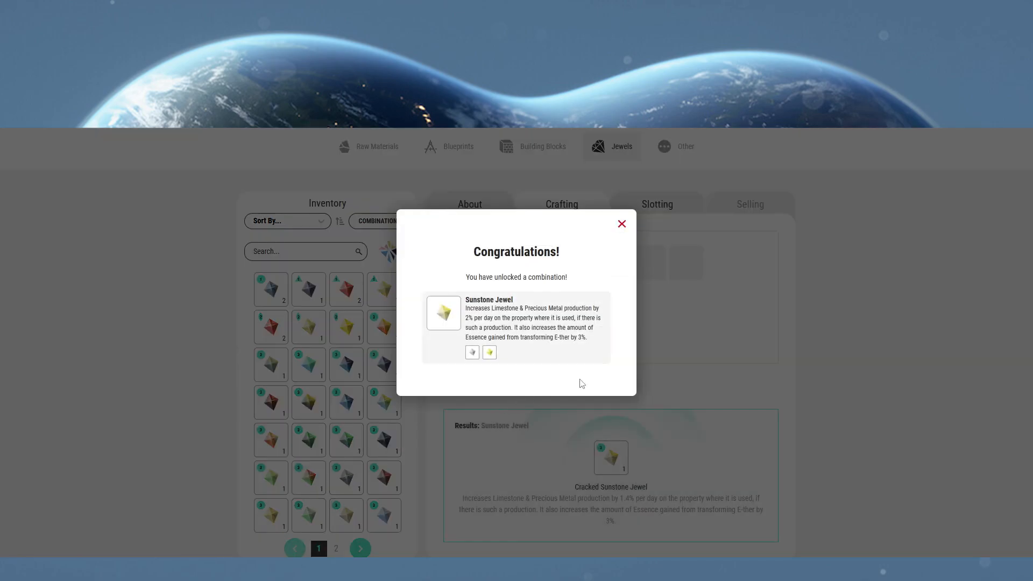
pyautogui.click(621, 224)
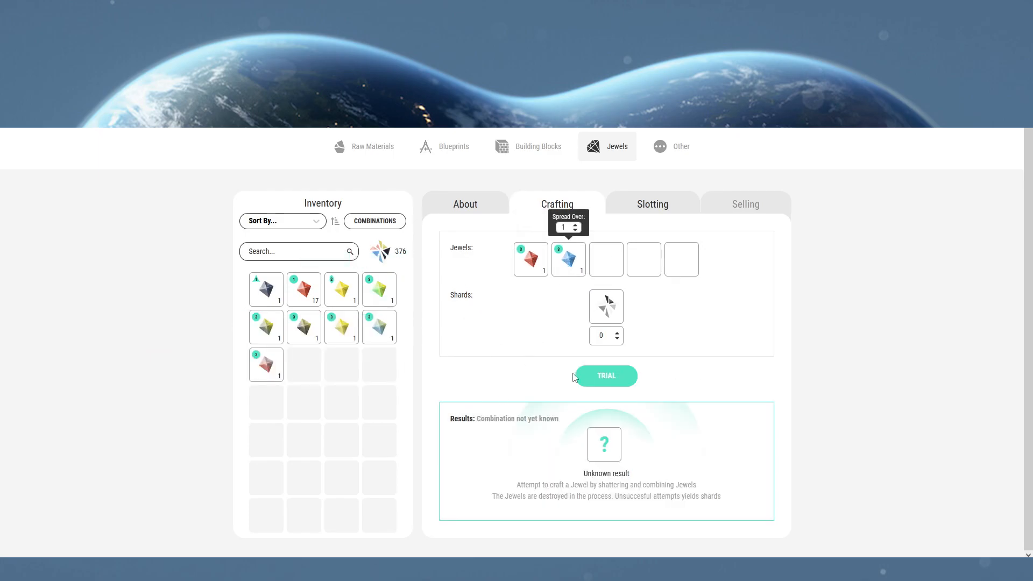
pyautogui.click(605, 375)
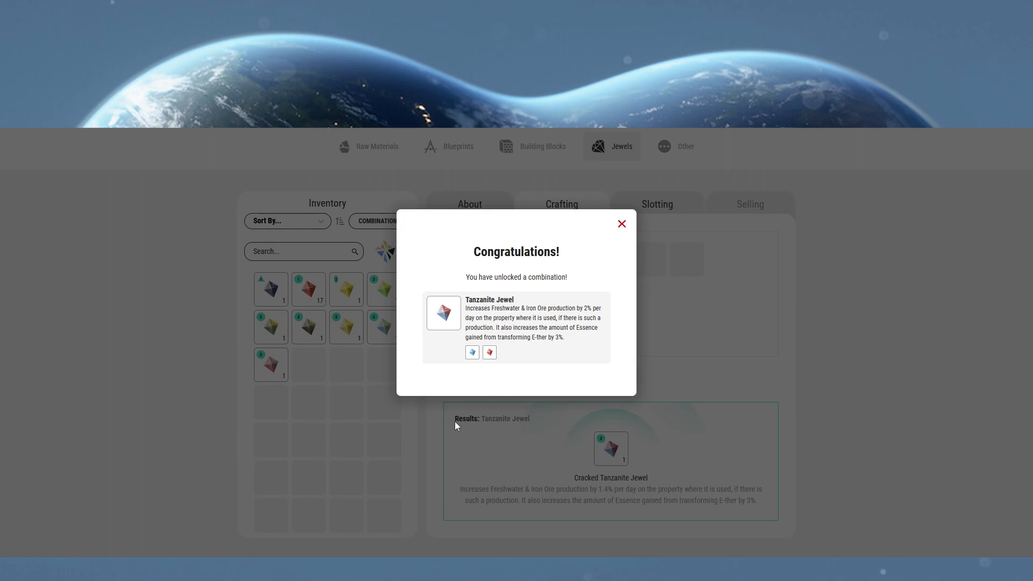
pyautogui.click(620, 224)
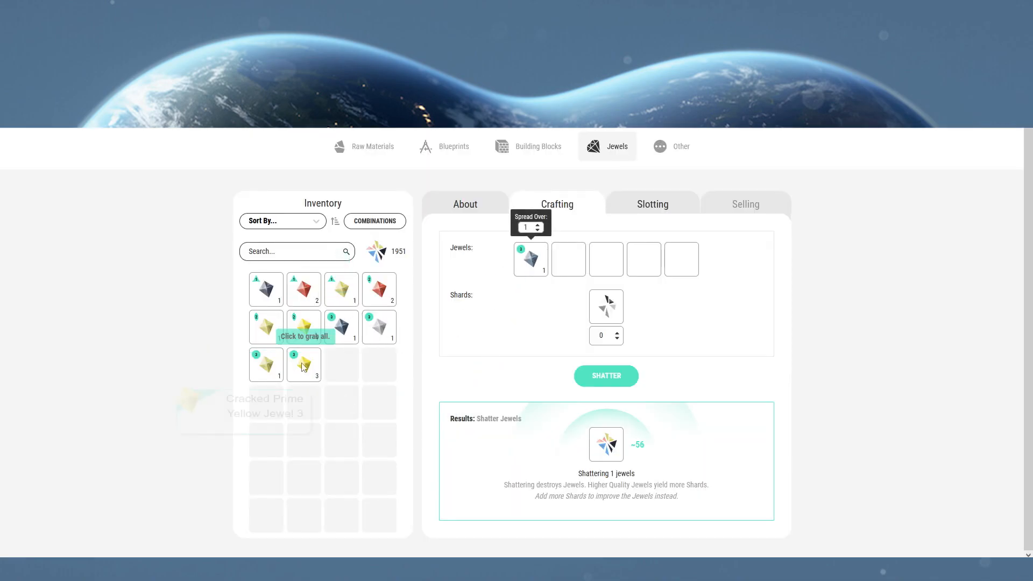
# Unlock the Tigereye Jewel, then trial a dark jewel with Cracked Prime Sandy Jewel 3 for Titanite.
pyautogui.click(303, 365)
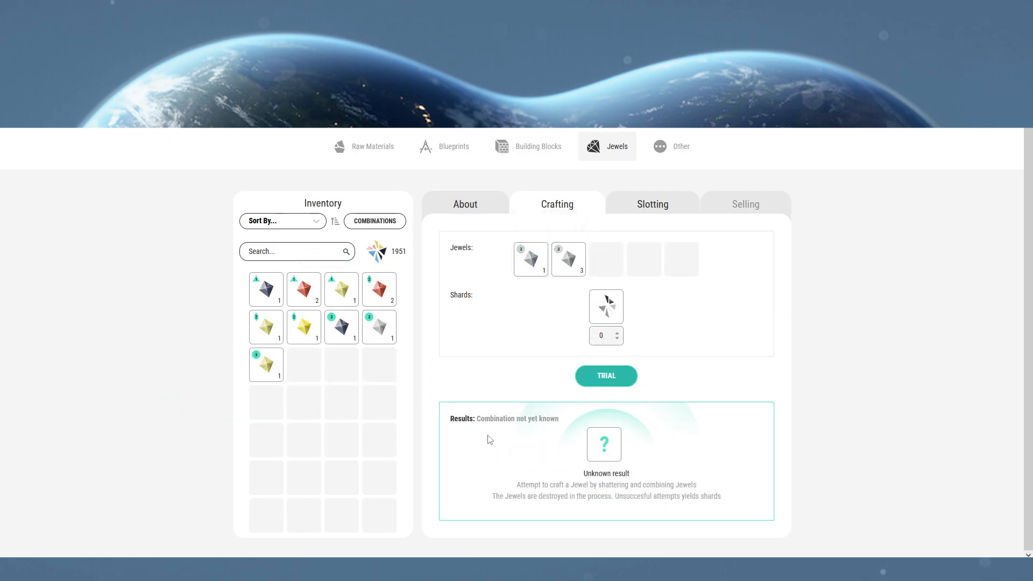
pyautogui.click(605, 375)
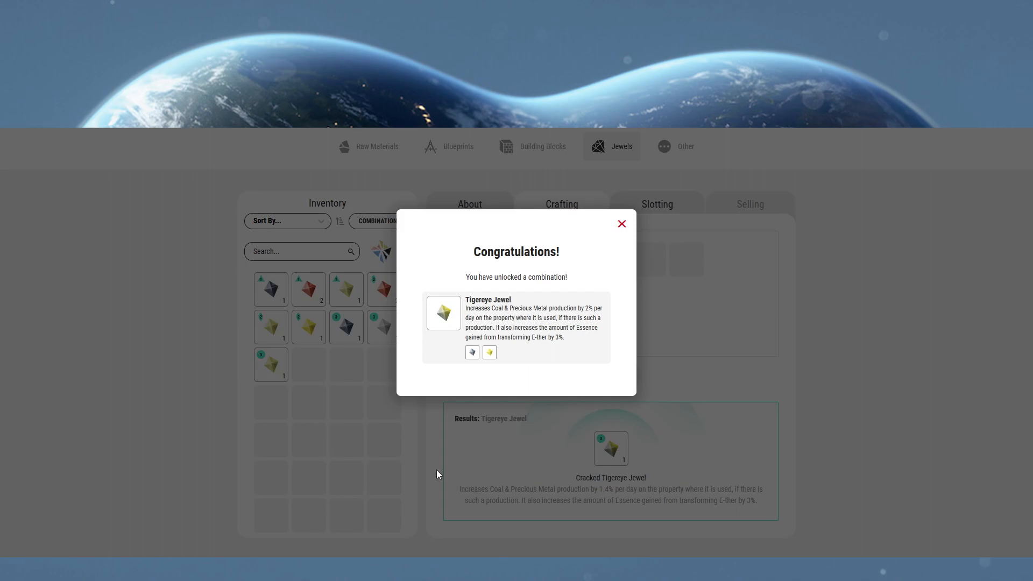
pyautogui.click(621, 224)
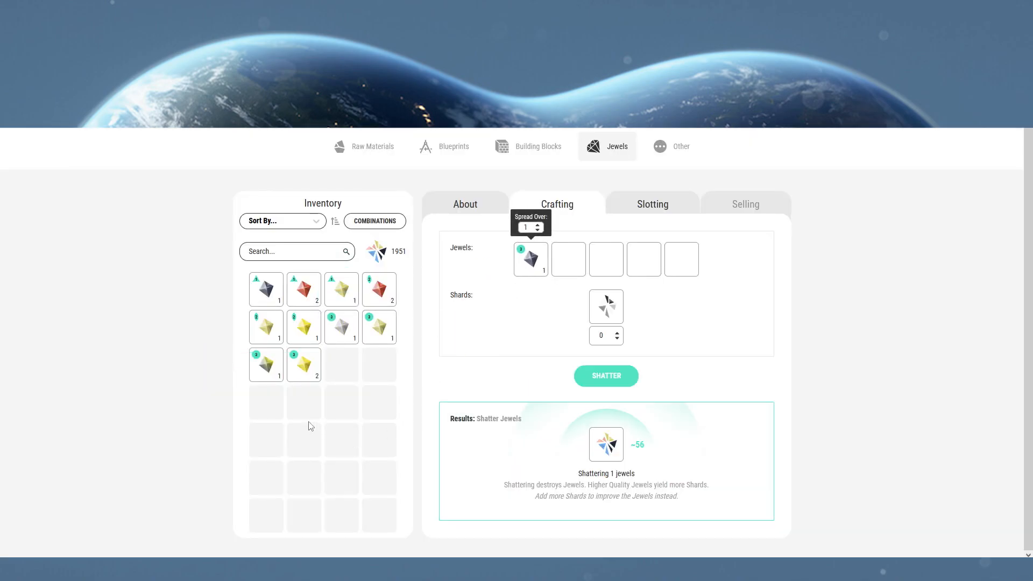
pyautogui.moveTo(379, 327)
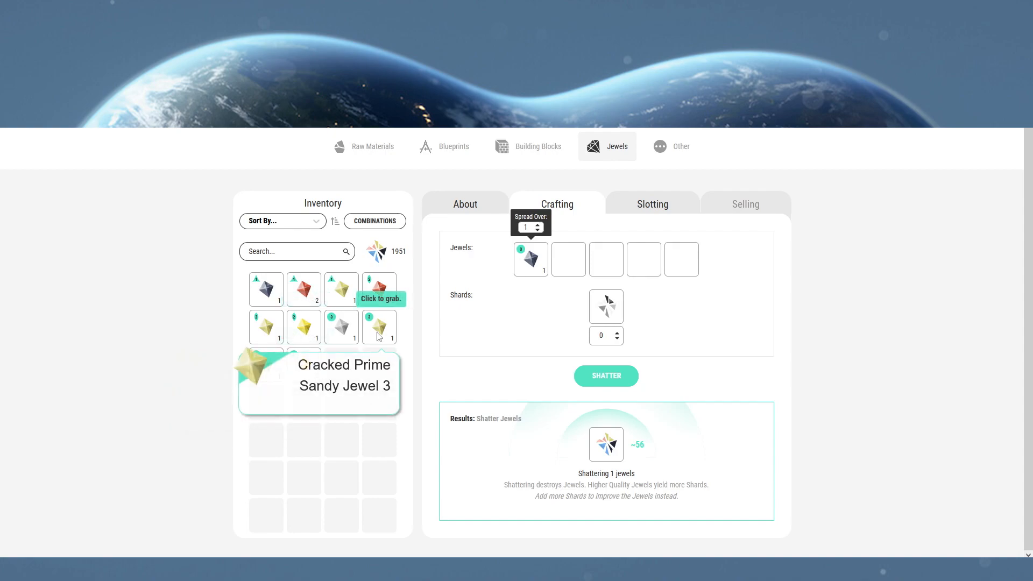
pyautogui.click(378, 327)
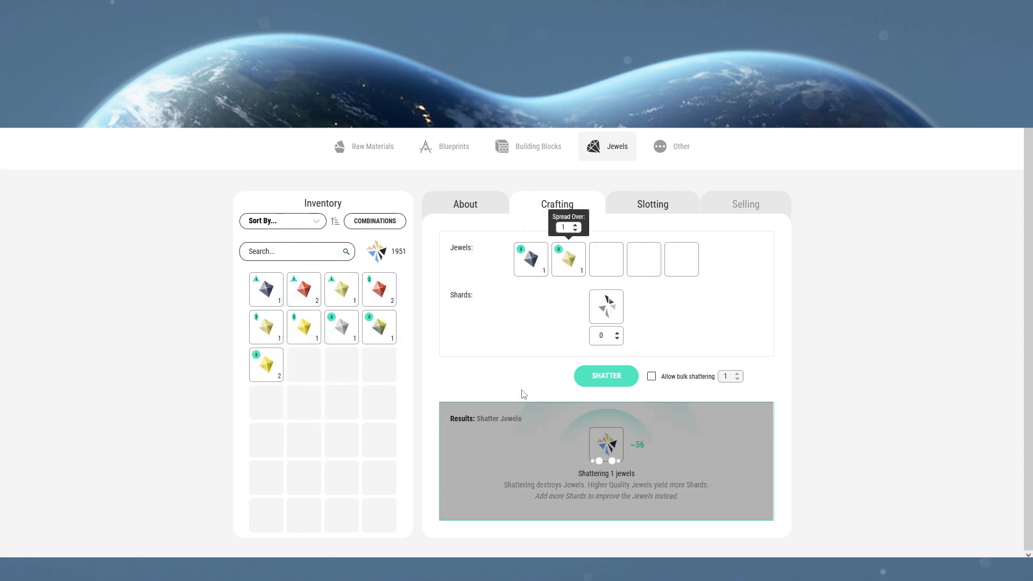
pyautogui.click(603, 375)
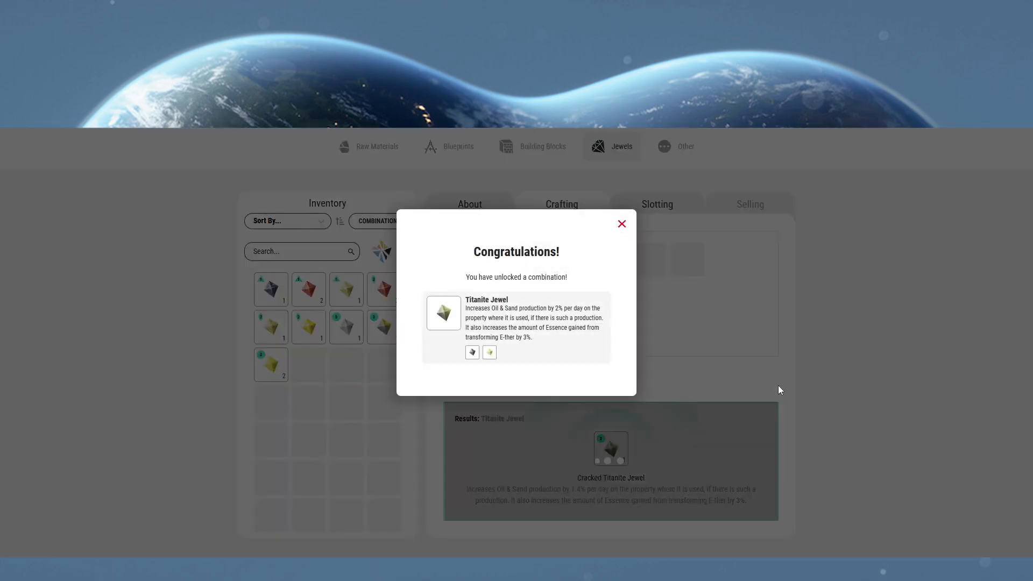
pyautogui.moveTo(621, 223)
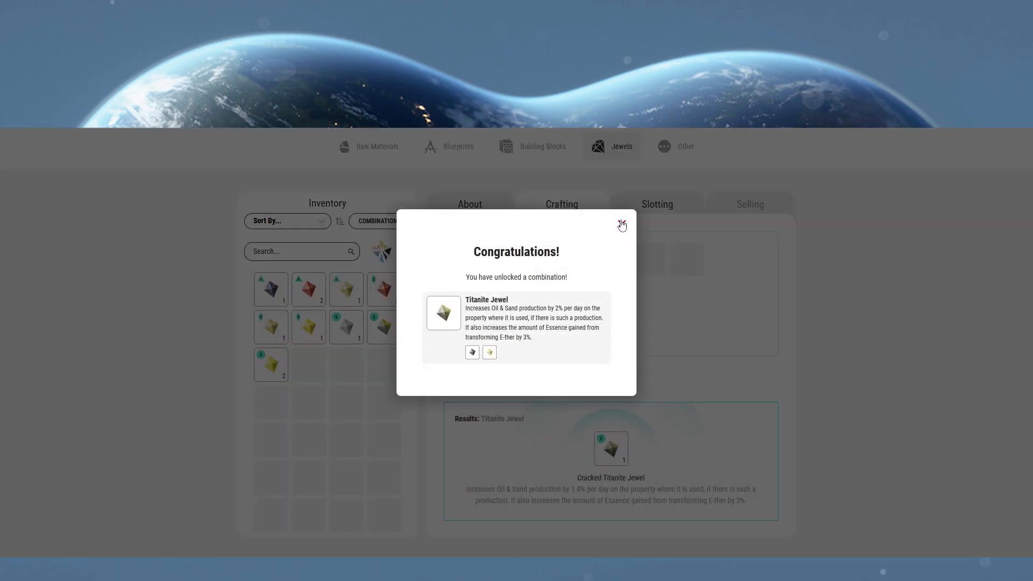
# Unlock the Topaz Jewel by trialling two yellow jewels.
pyautogui.click(619, 224)
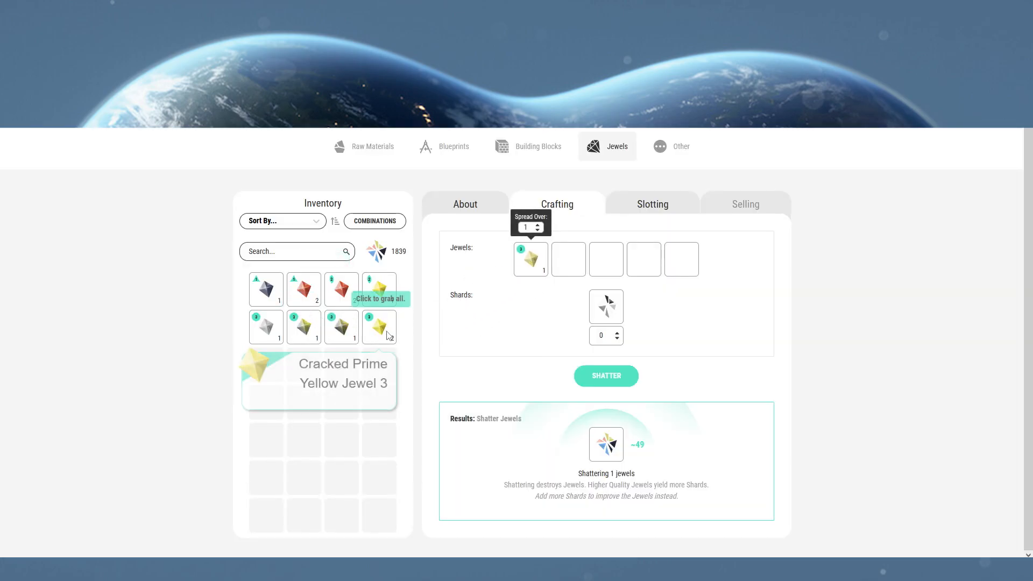
pyautogui.click(378, 327)
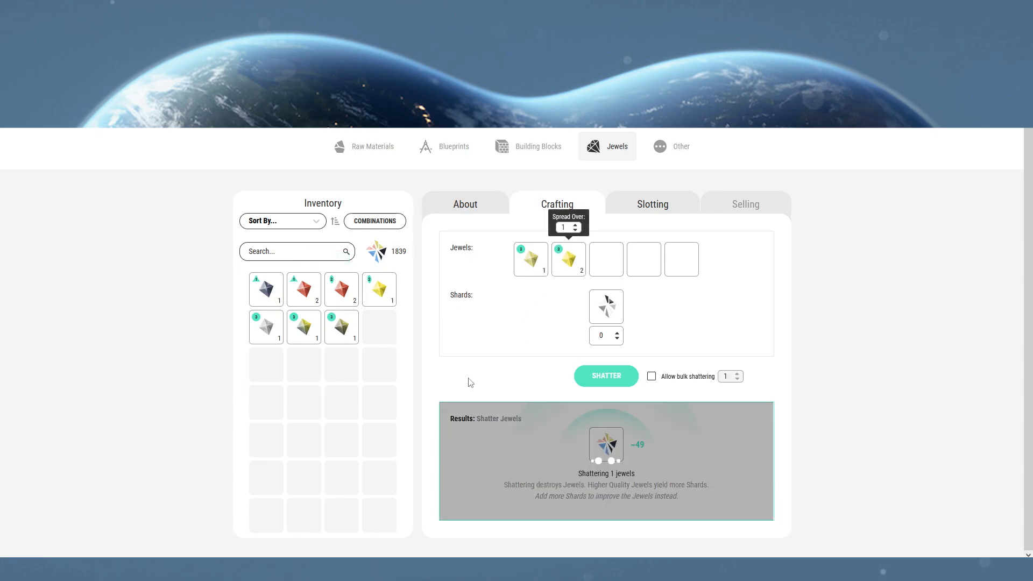
pyautogui.click(604, 375)
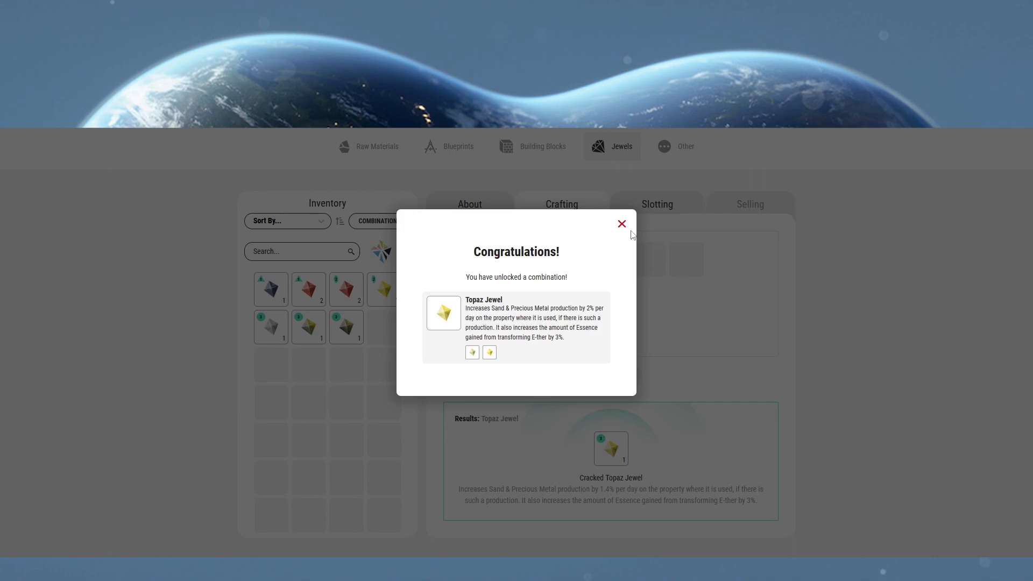
pyautogui.click(620, 223)
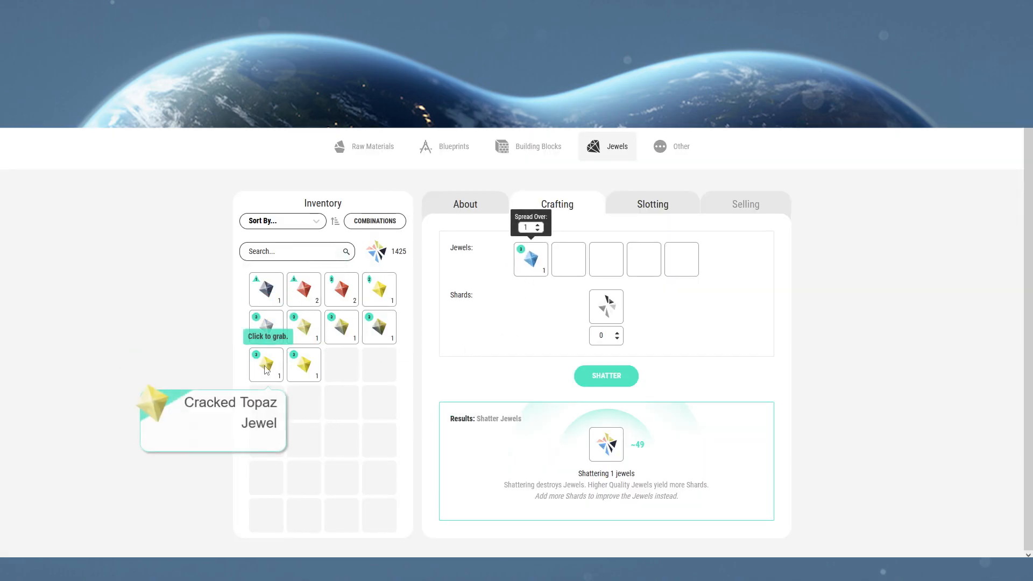
pyautogui.moveTo(303, 327)
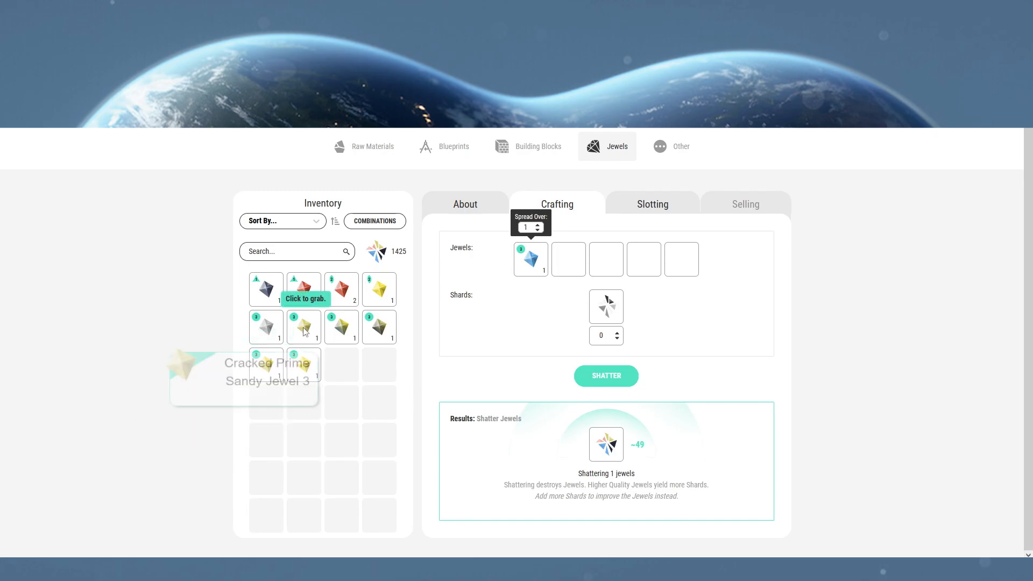
# Unlock the Turquoise Jewel from blue and Sandy Jewel 3, then trial grey and red for Zircon.
pyautogui.click(303, 327)
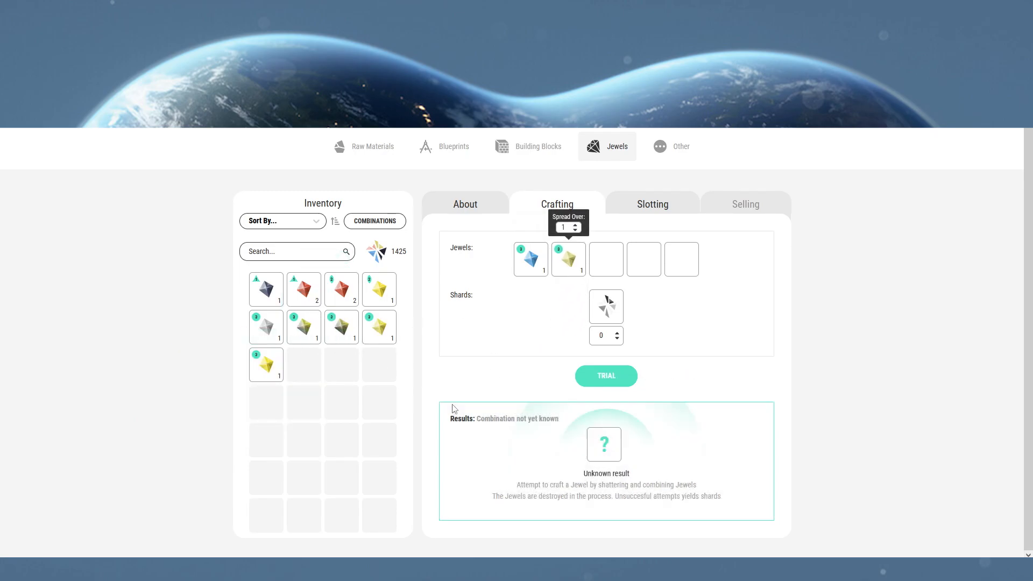
pyautogui.click(606, 375)
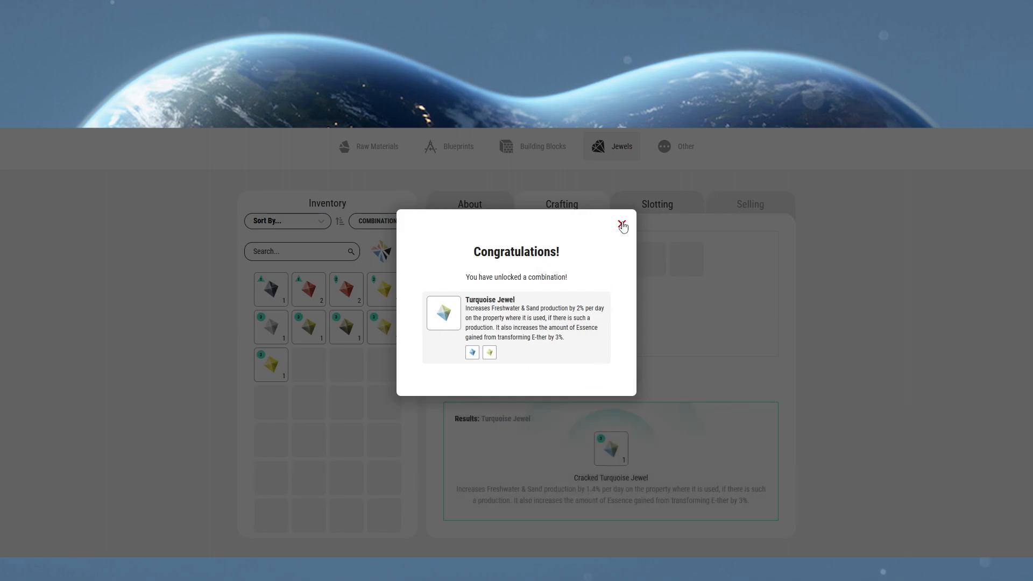
pyautogui.click(620, 225)
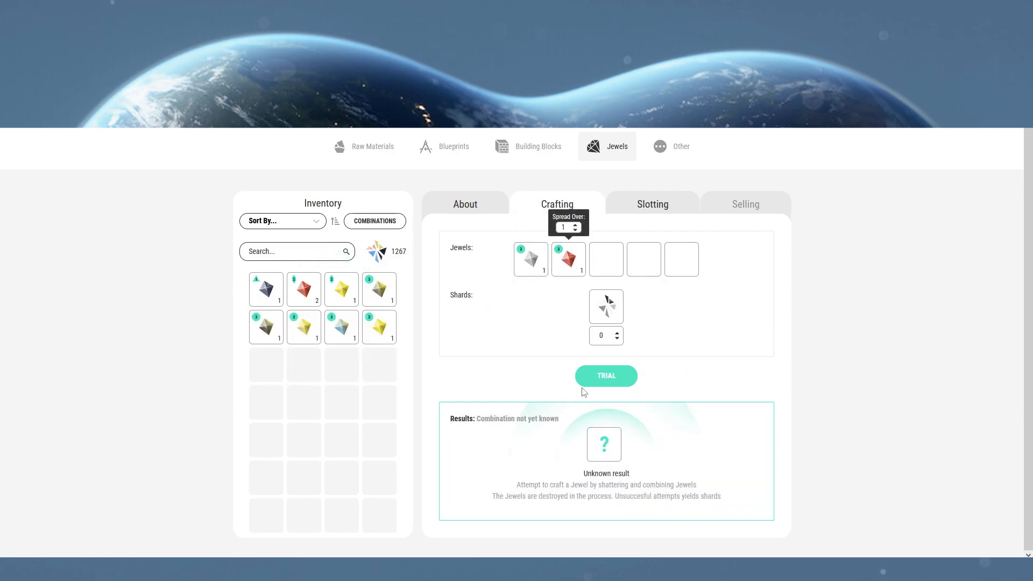
pyautogui.click(605, 375)
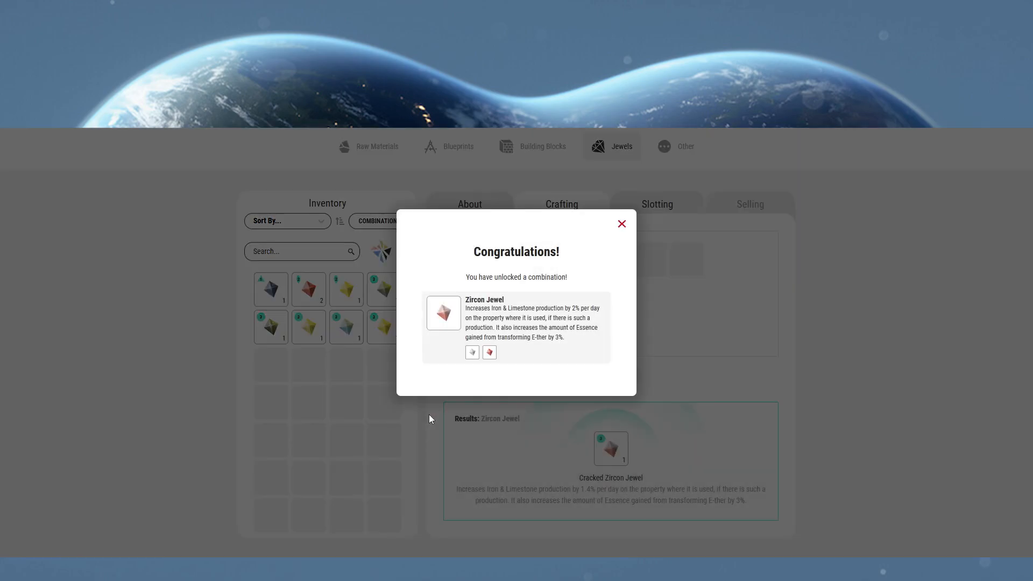